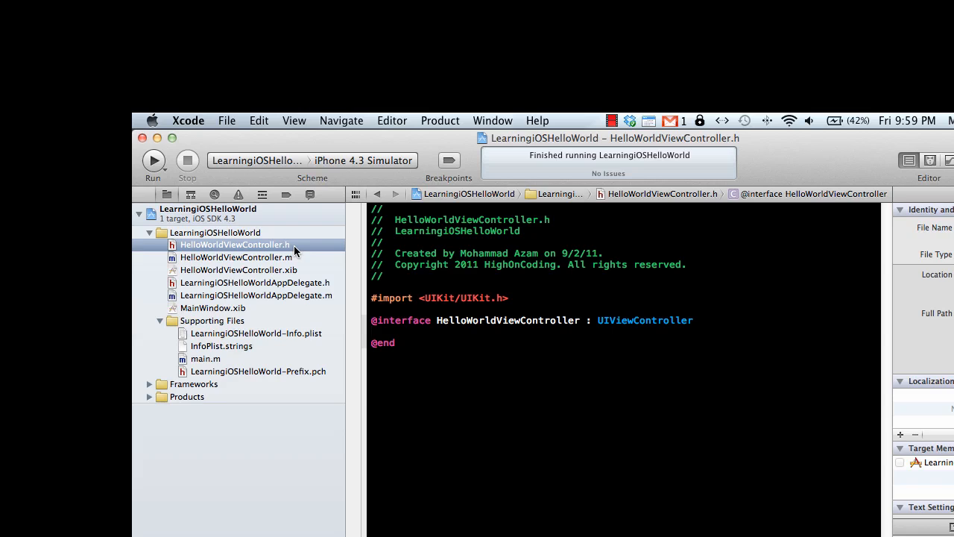
# Step: Review HelloWorldViewController .h and .m, then view its .xib layout with Hello World label and button
pyautogui.click(237, 257)
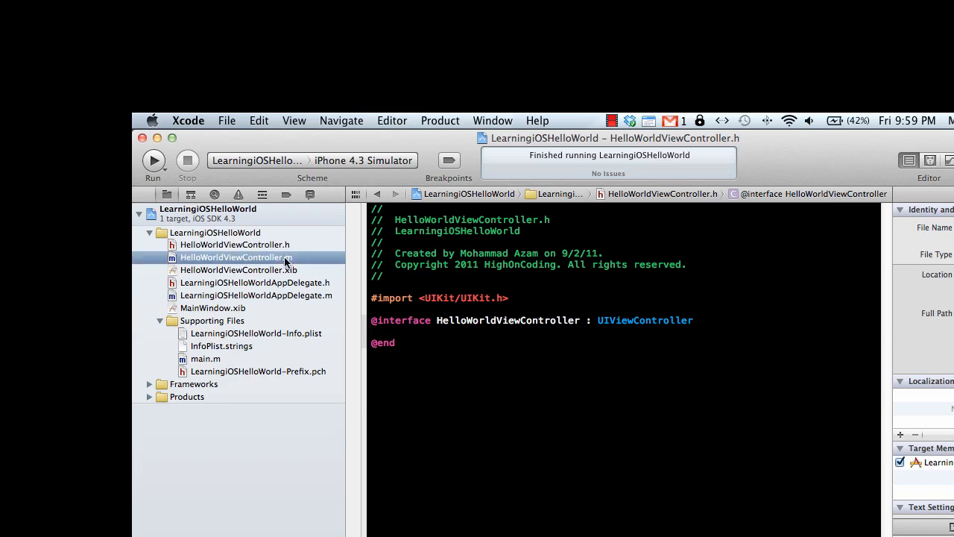
pyautogui.click(236, 257)
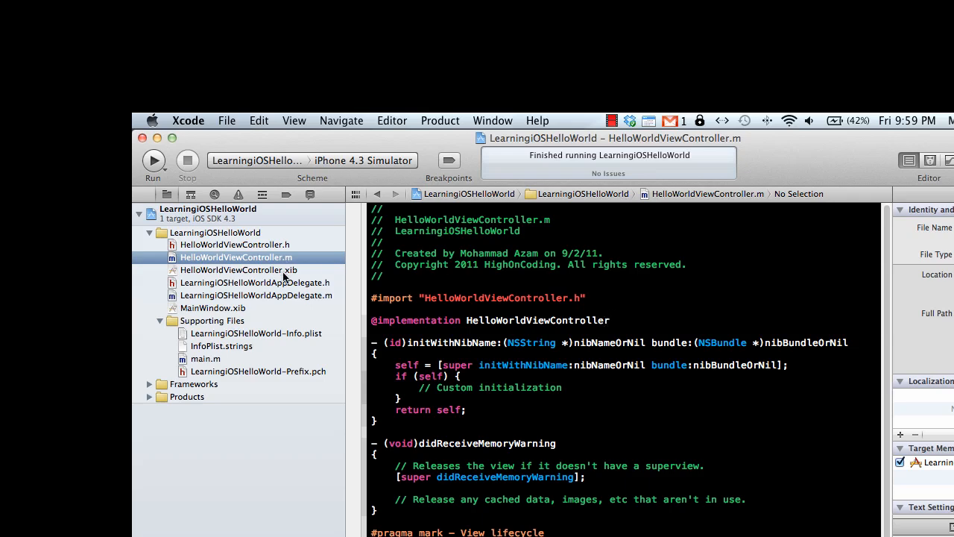
pyautogui.click(239, 270)
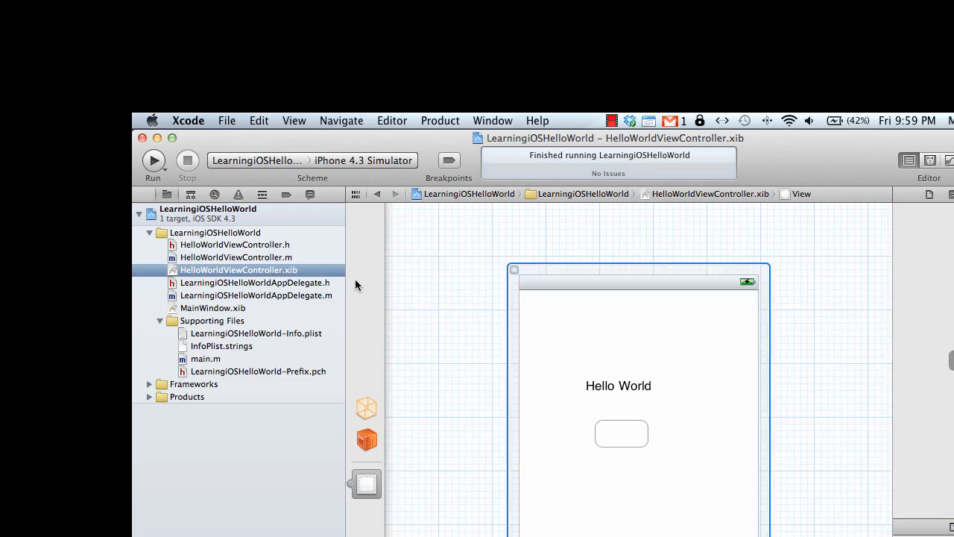
pyautogui.moveTo(665, 355)
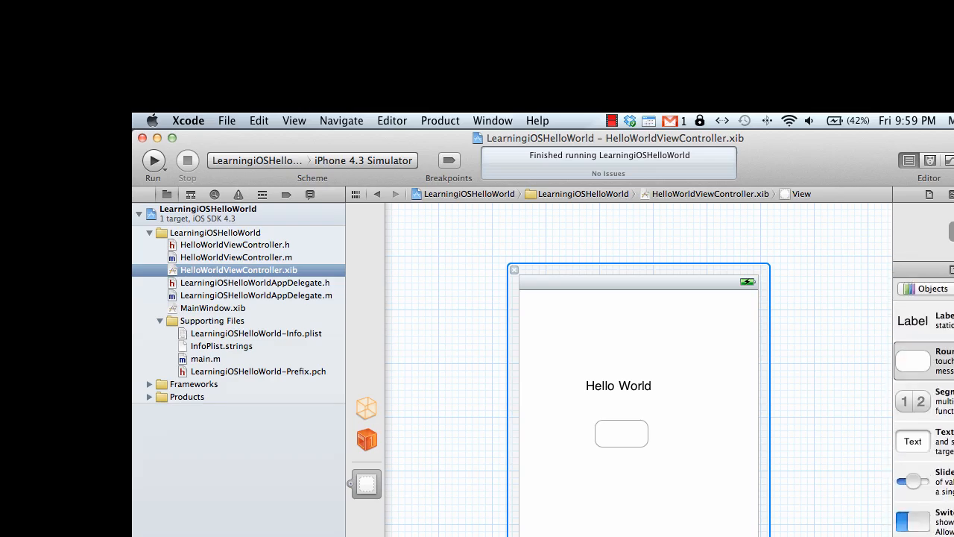
pyautogui.click(235, 245)
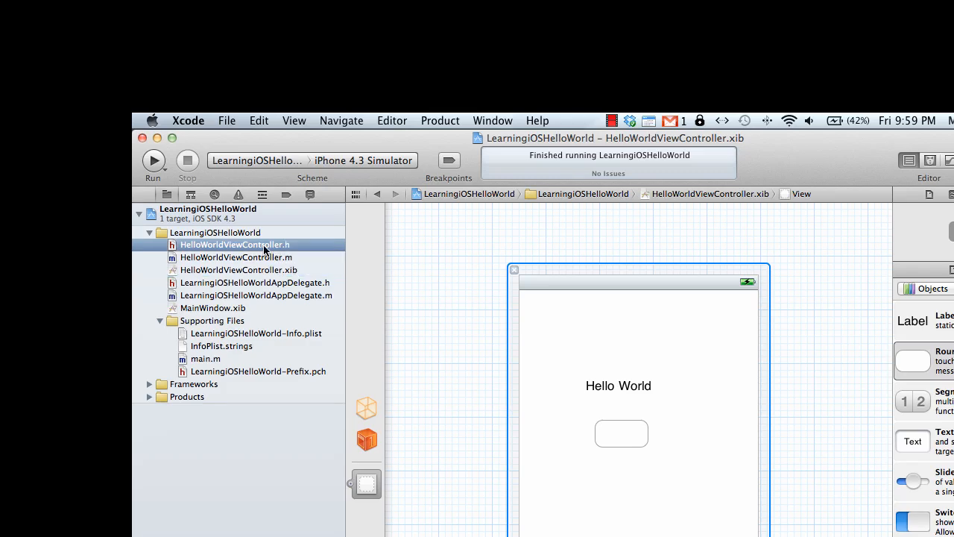
pyautogui.click(235, 245)
pyautogui.write('NS')
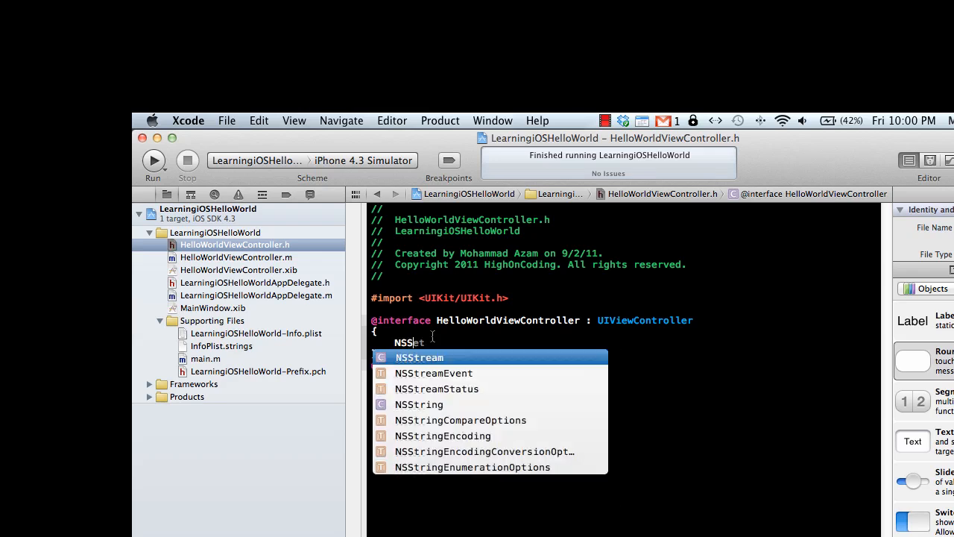
pyautogui.write('String *nam')
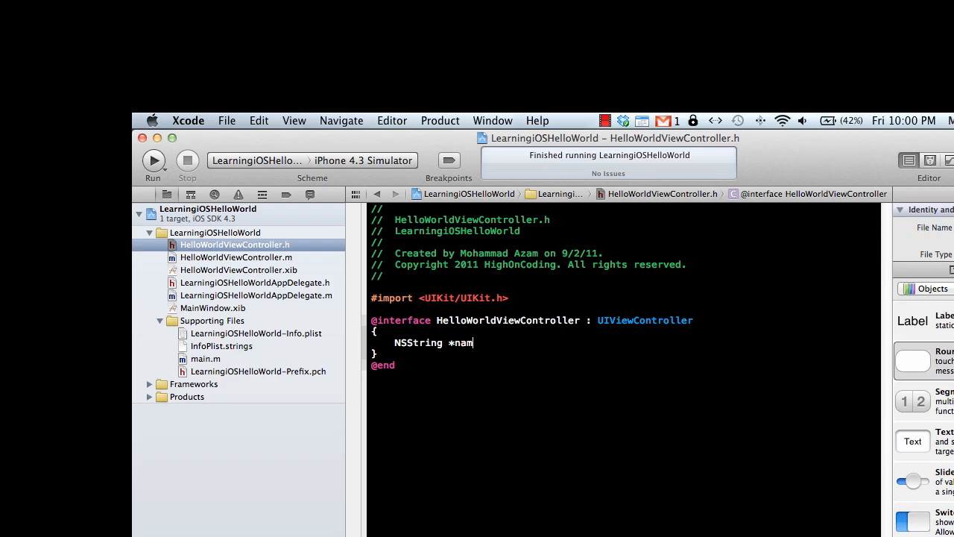
pyautogui.write('e;')
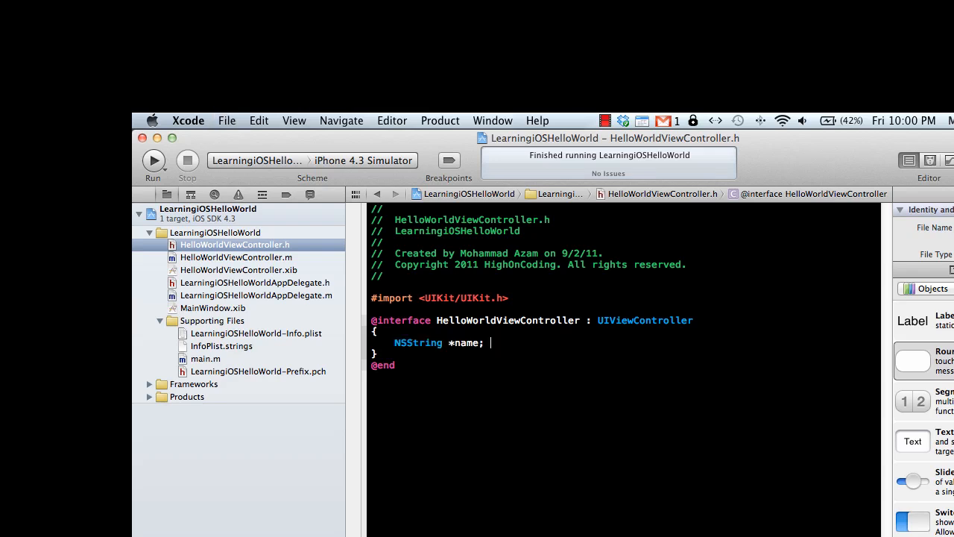
pyautogui.doubleClick(417, 342)
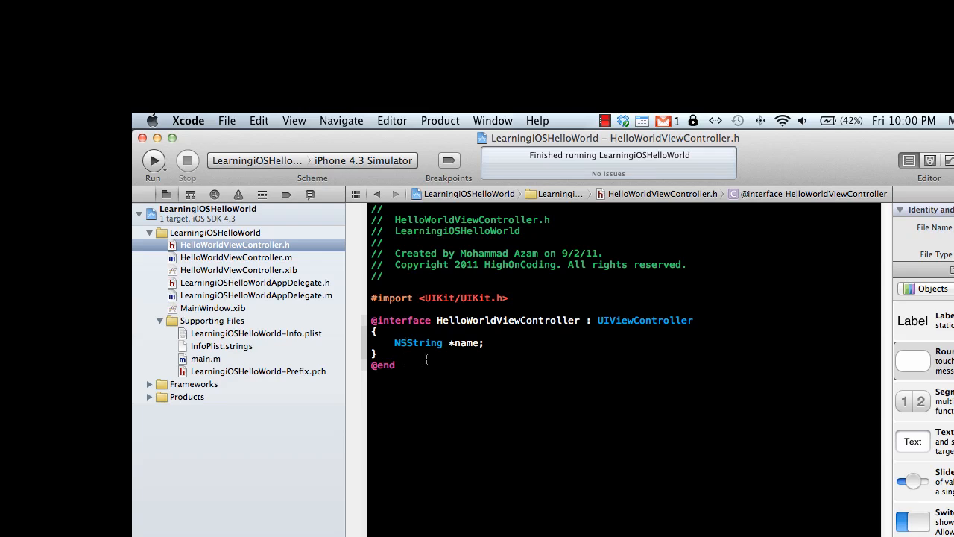
pyautogui.click(378, 352)
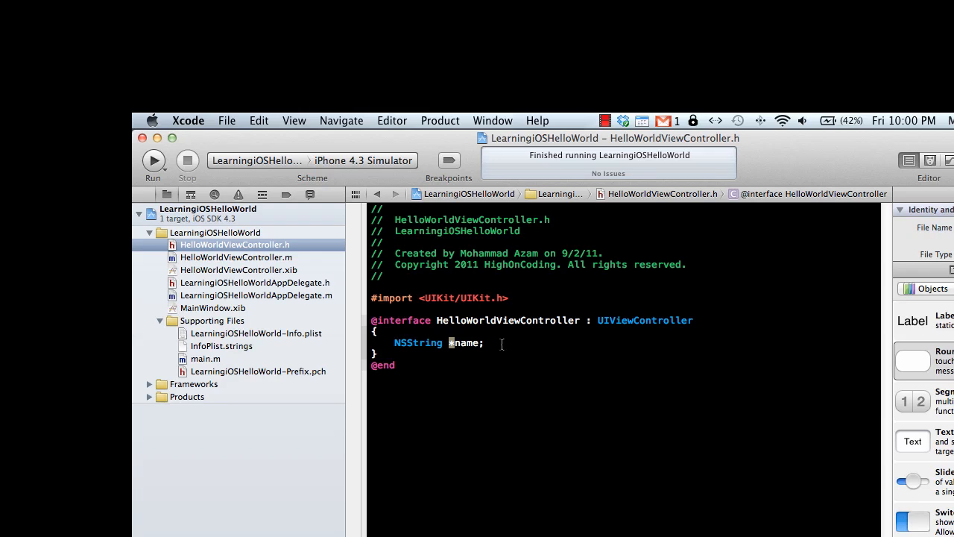
pyautogui.write('*')
pyautogui.write('@')
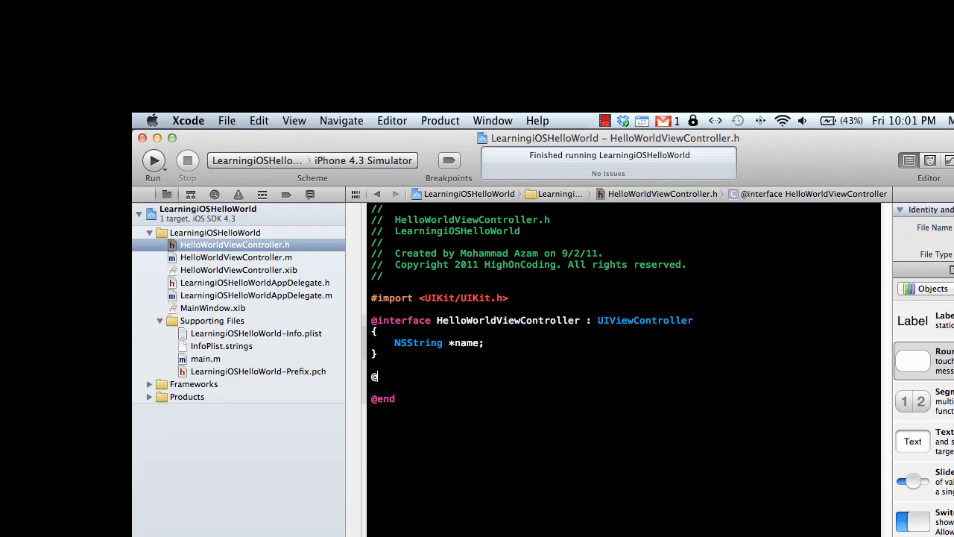
pyautogui.write('property')
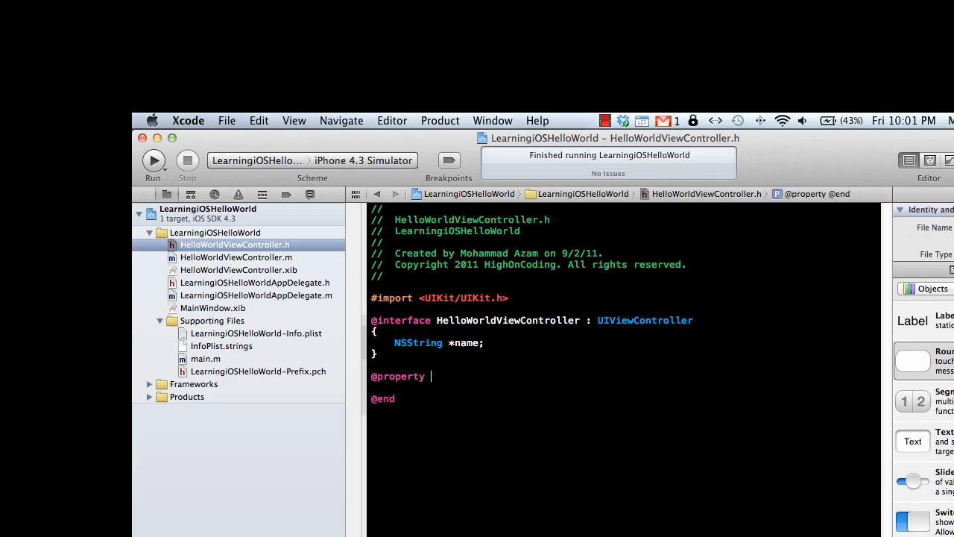
pyautogui.write('(nonatomic')
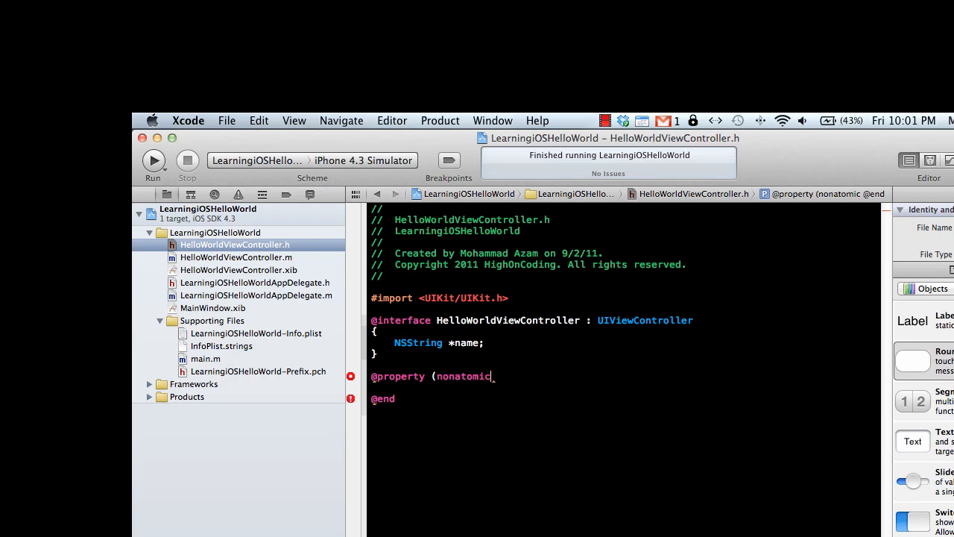
pyautogui.write(',retain) N')
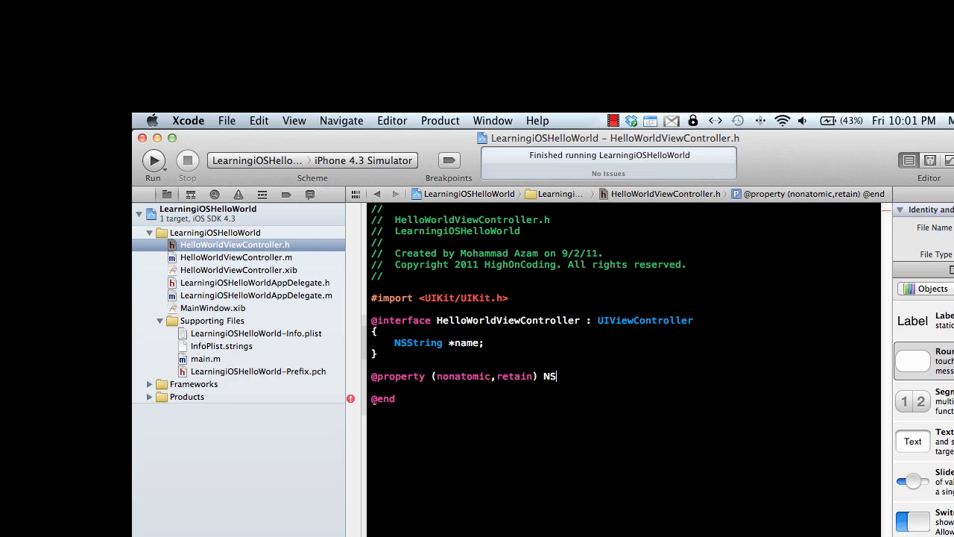
pyautogui.write('String *n')
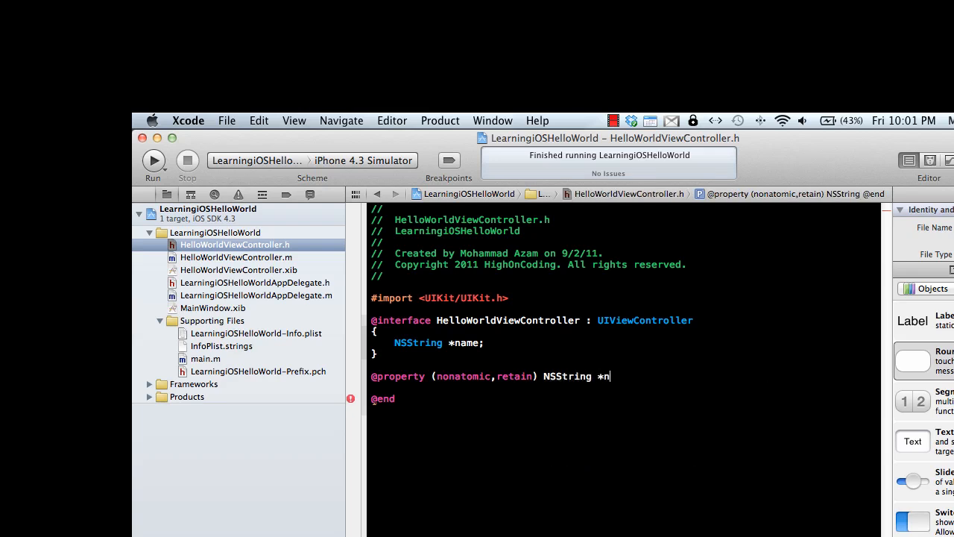
pyautogui.write('ame;')
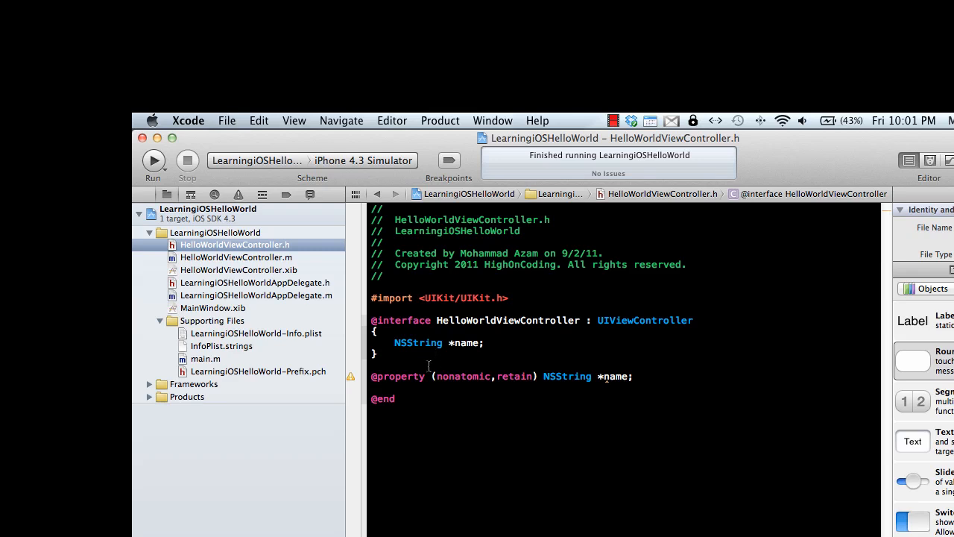
pyautogui.doubleClick(397, 376)
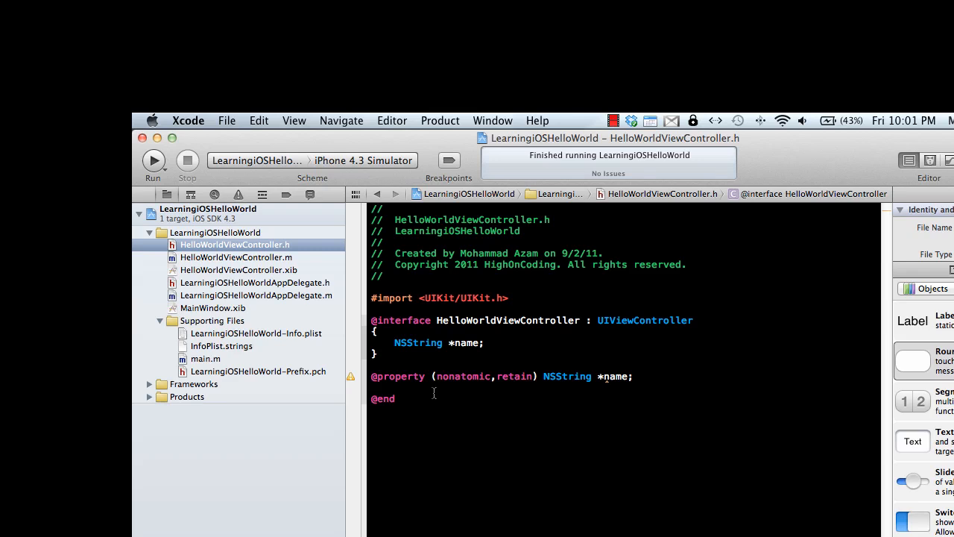
pyautogui.moveTo(516, 377)
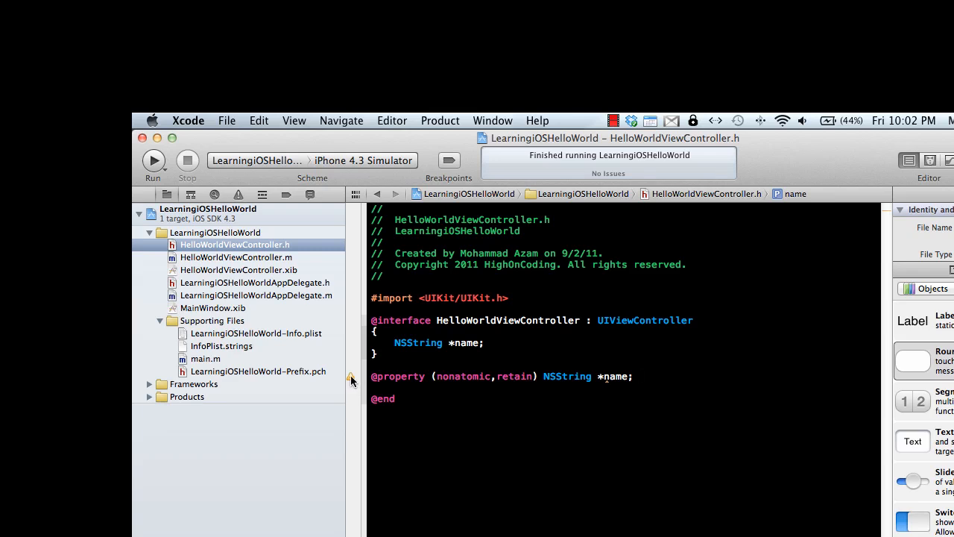
pyautogui.click(639, 375)
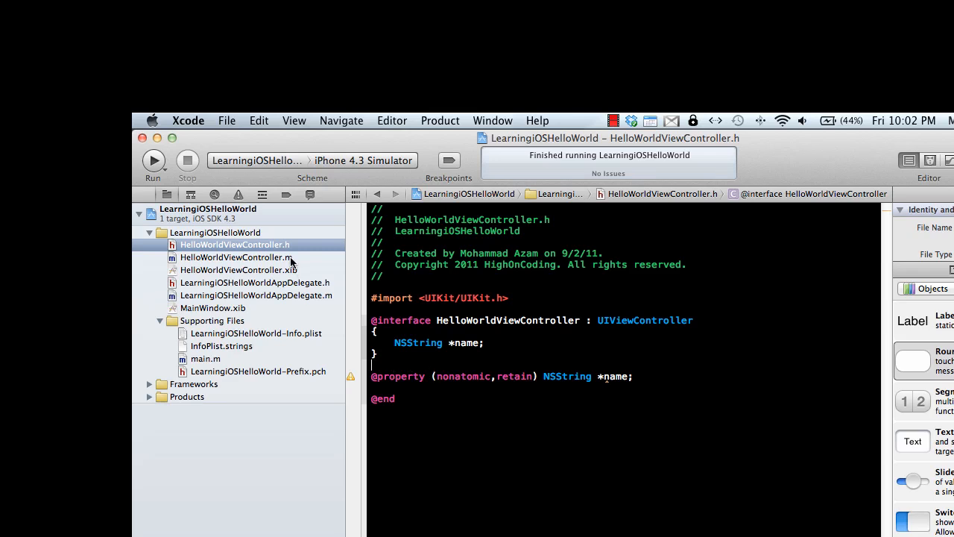
pyautogui.click(236, 257)
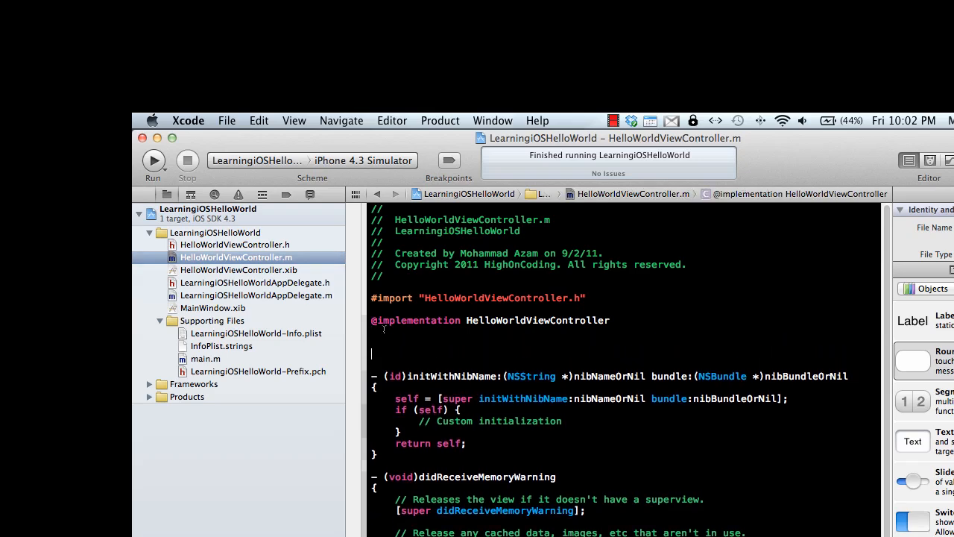
pyautogui.write('@synthesize')
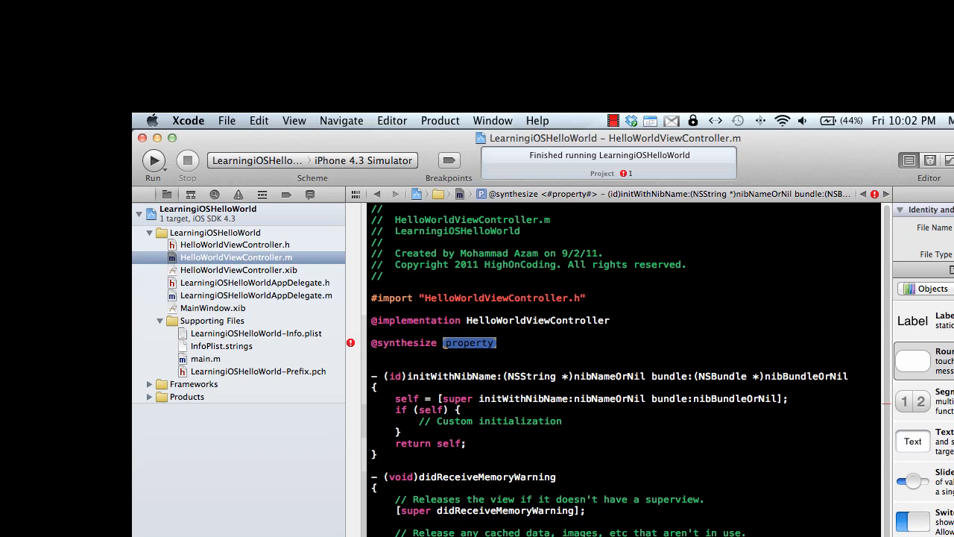
pyautogui.write('name')
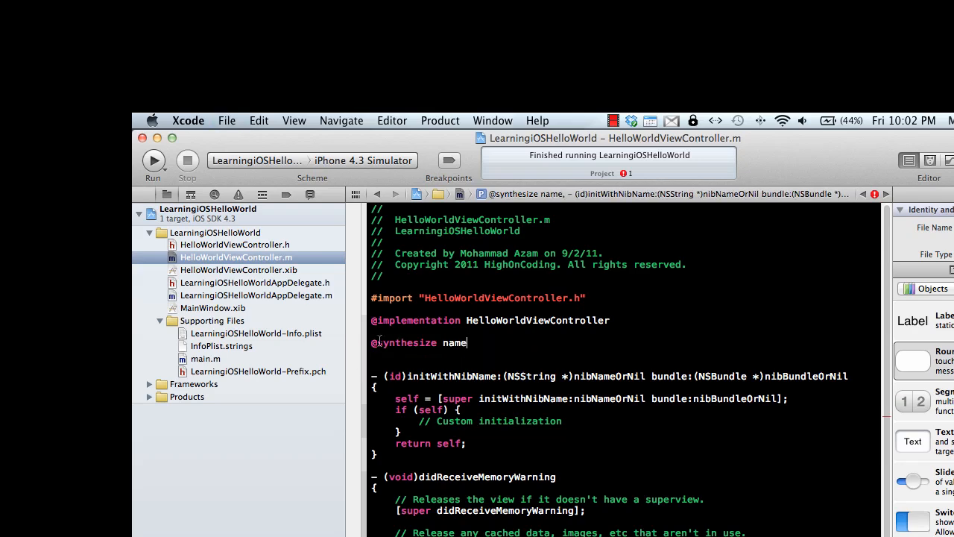
pyautogui.write(';')
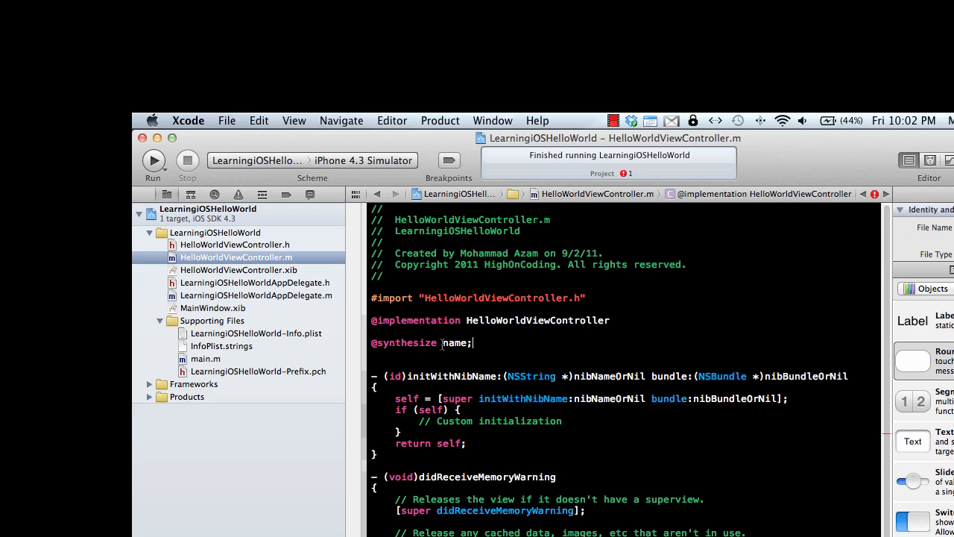
pyautogui.doubleClick(454, 342)
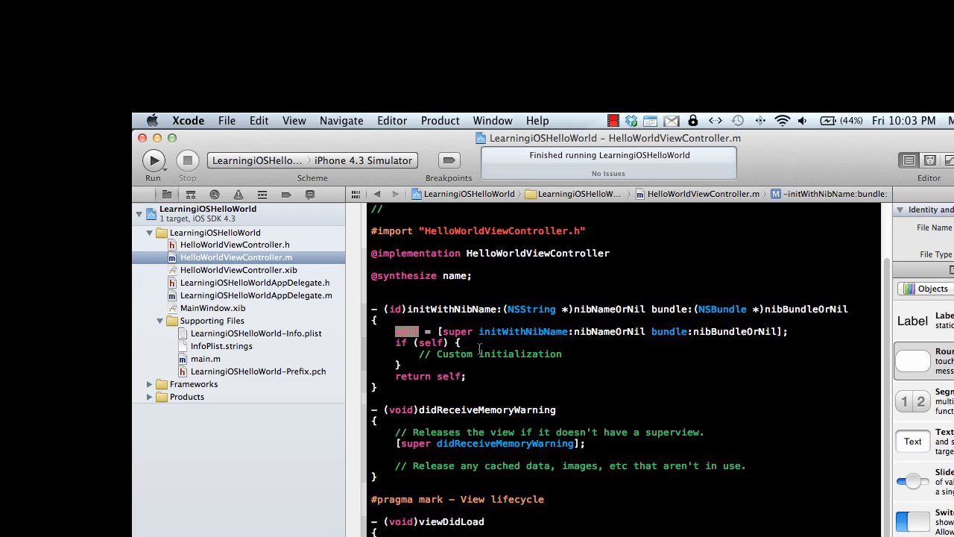
pyautogui.moveTo(501, 252)
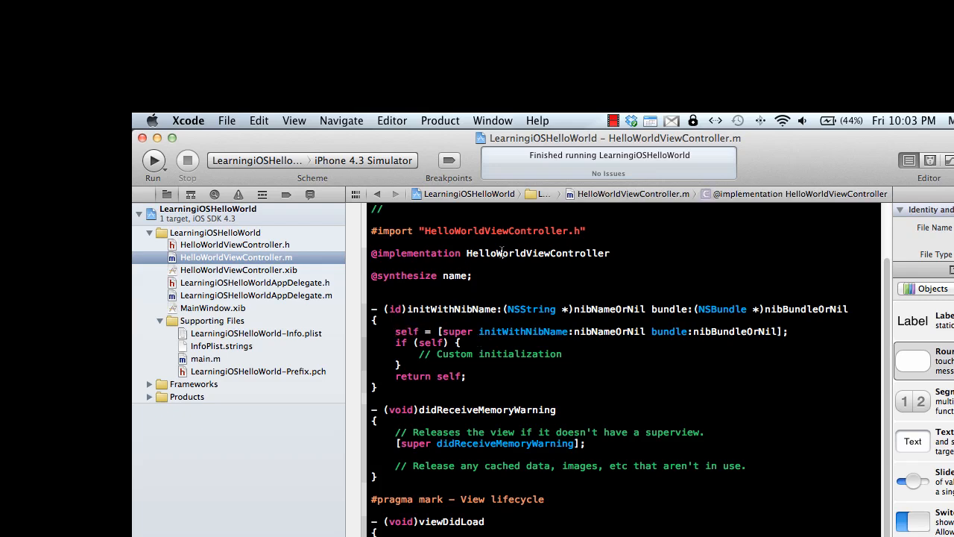
pyautogui.doubleClick(407, 331)
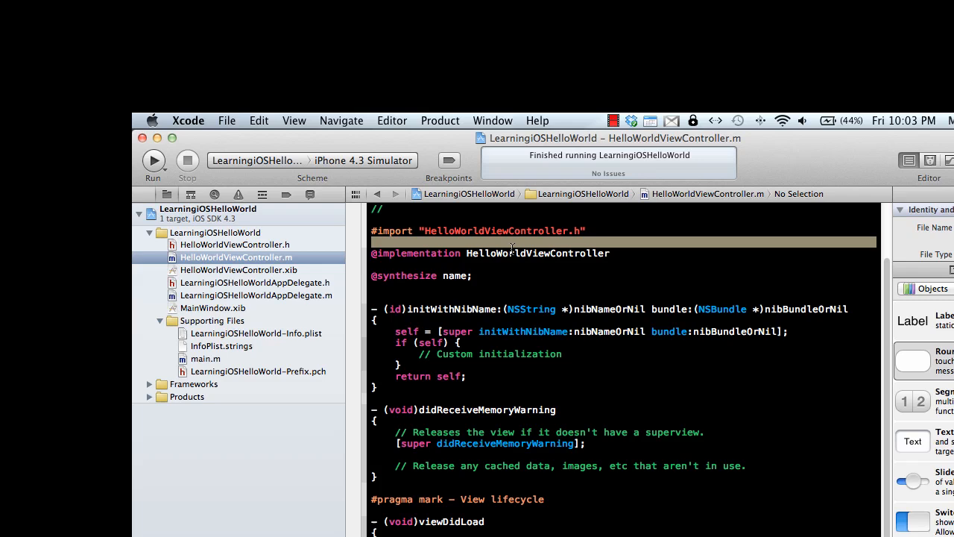
pyautogui.doubleClick(538, 252)
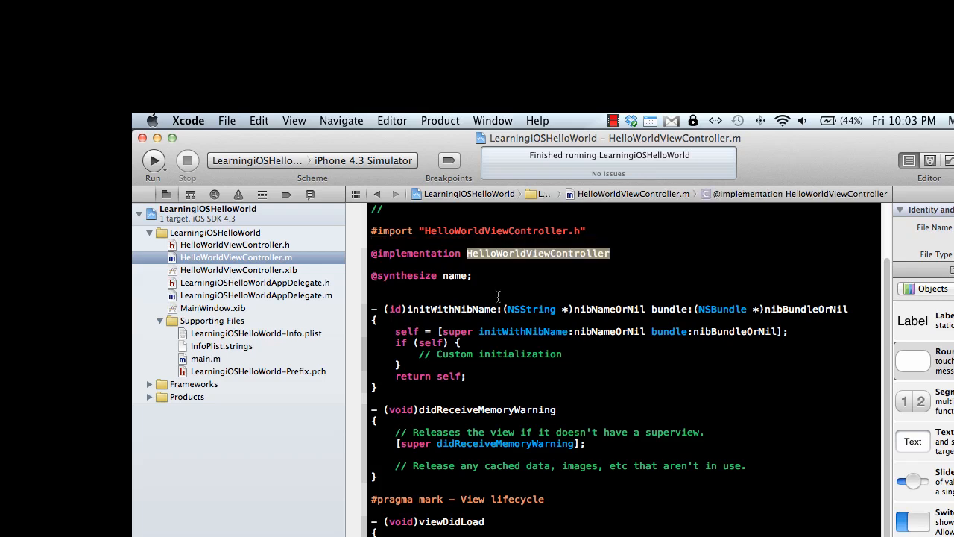
pyautogui.click(460, 342)
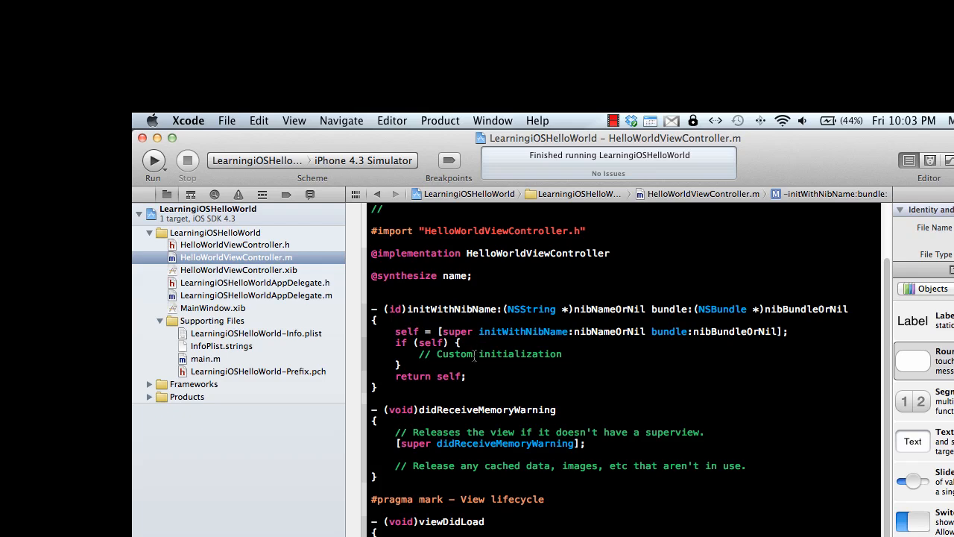
pyautogui.moveTo(884, 332)
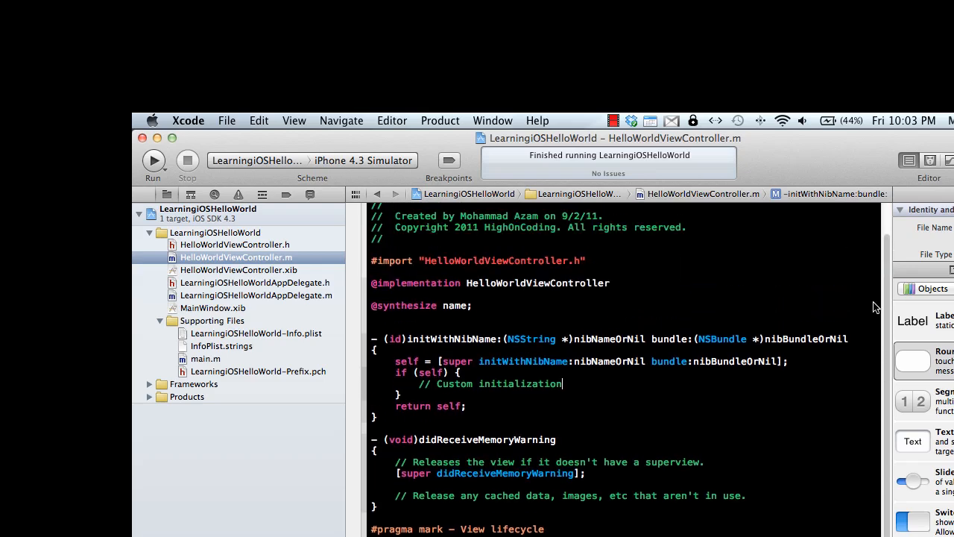
# Step: In the app delegate .m launch method, start HelloWorldViewController *controller = [[HelloWorldViewController alloc]
pyautogui.click(256, 282)
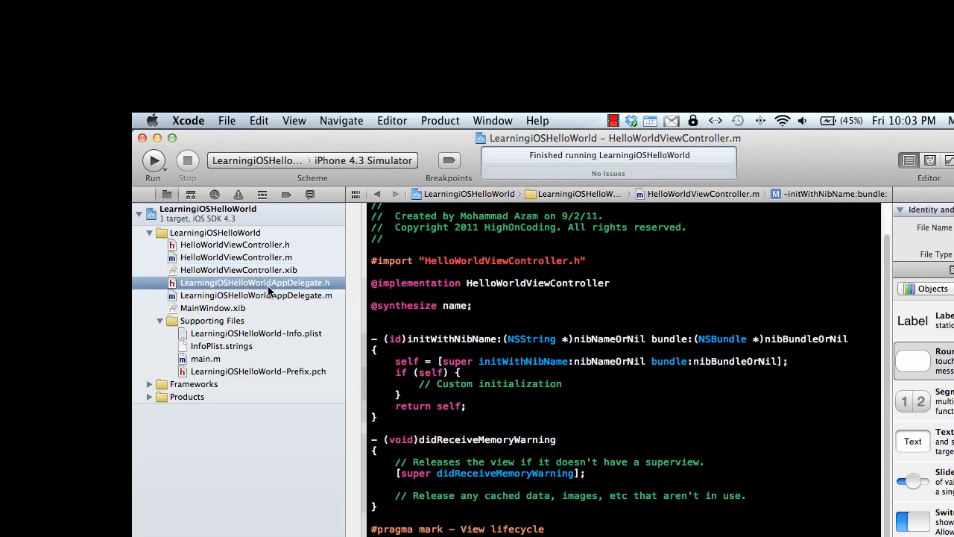
pyautogui.click(256, 295)
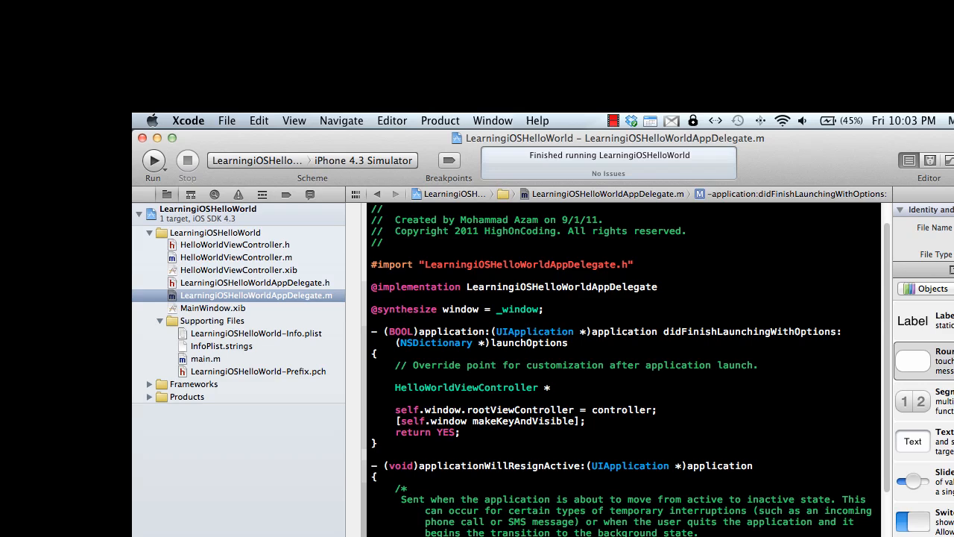
pyautogui.write('controller  =')
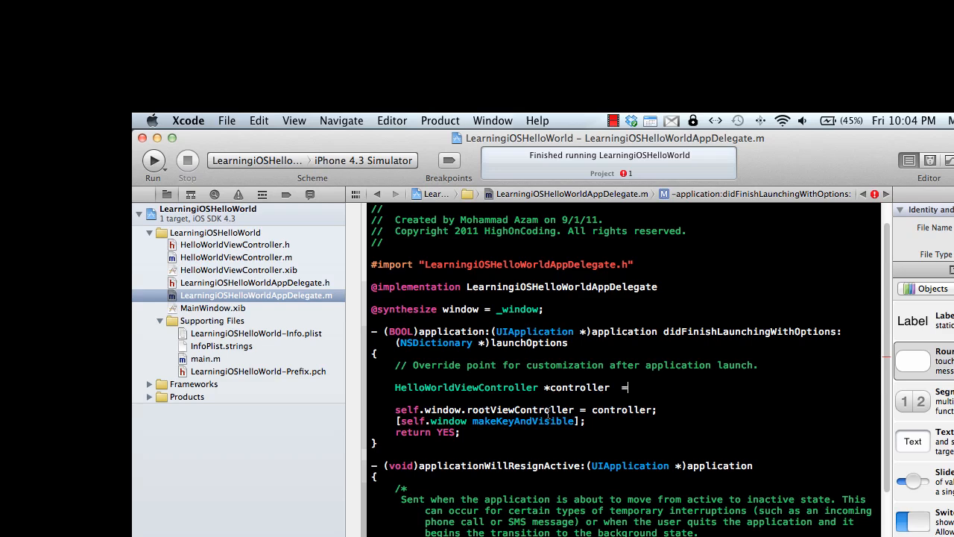
pyautogui.write('[')
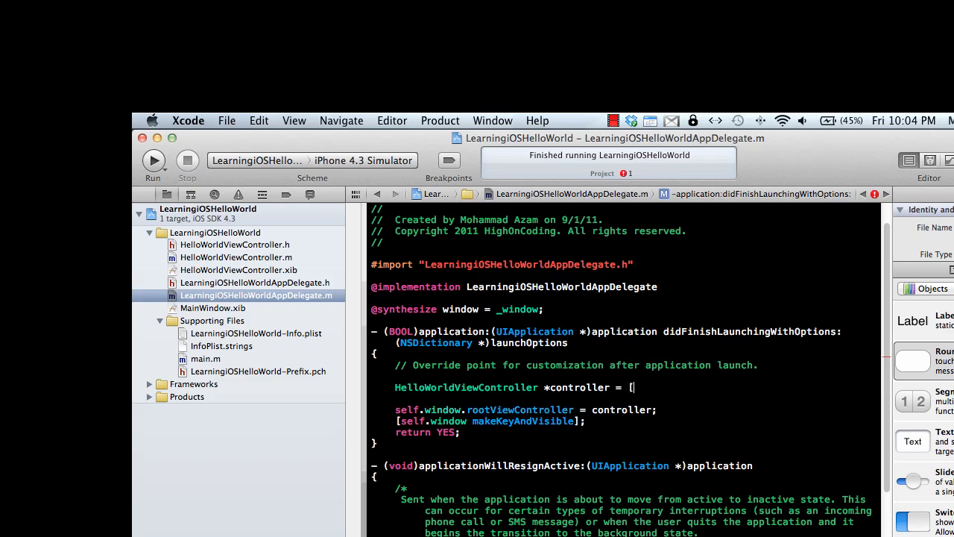
pyautogui.write('Hello')
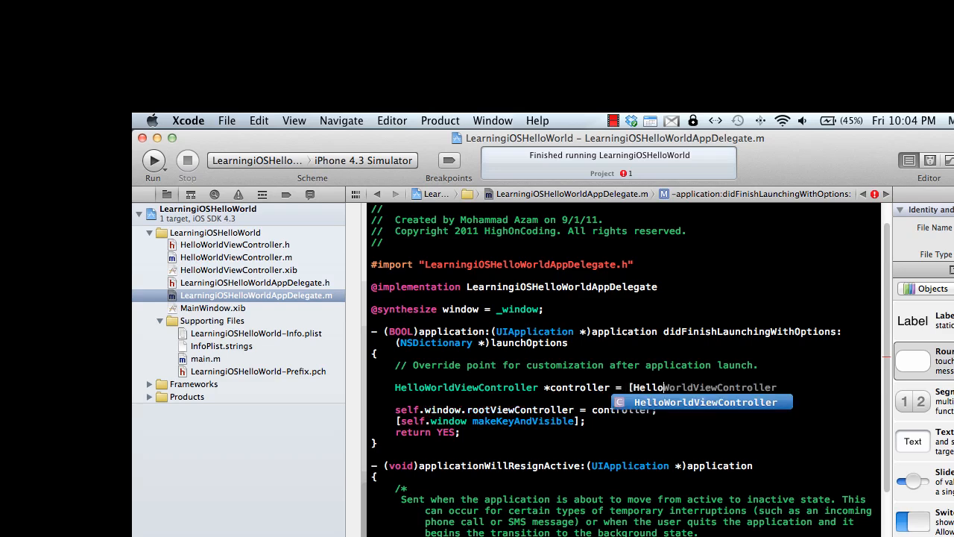
pyautogui.write('alloc')
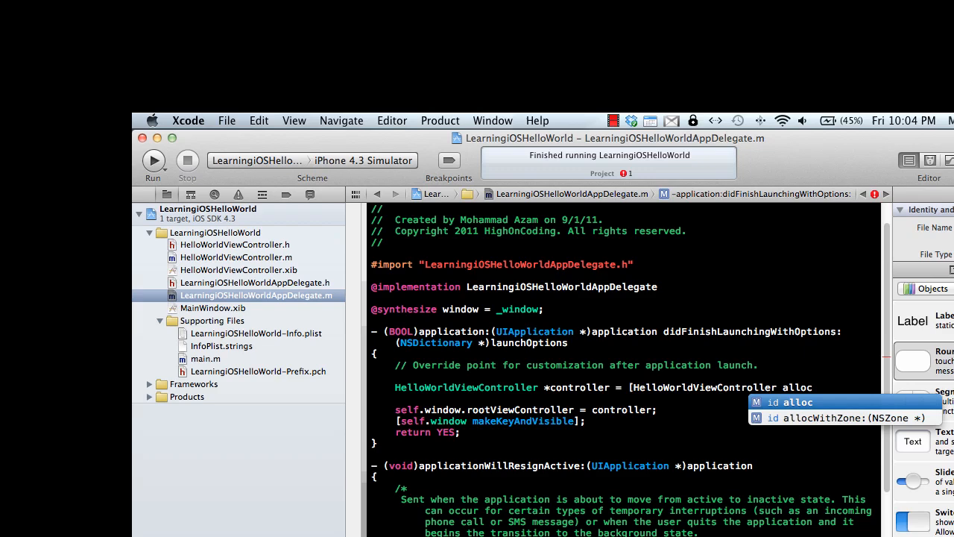
pyautogui.click(812, 387)
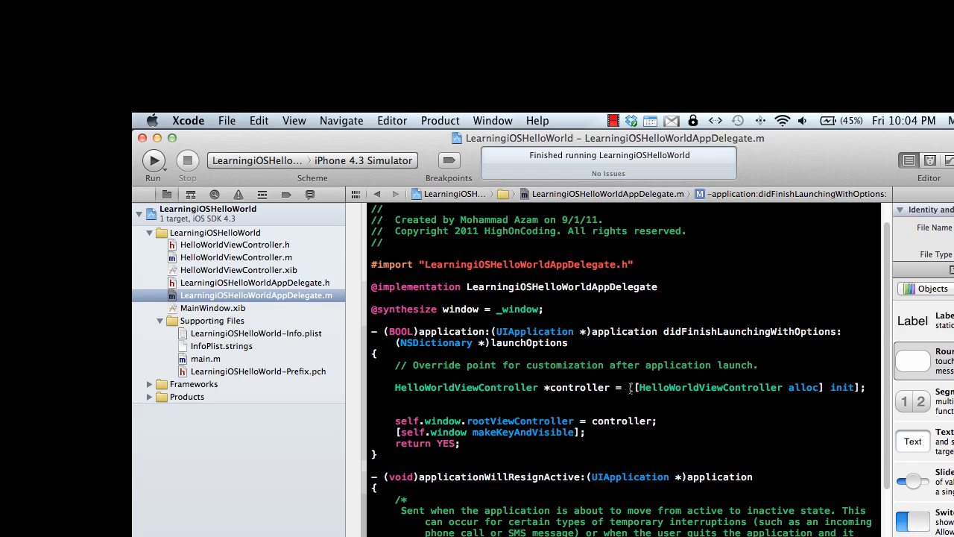
# Step: Replace the allocation with a mistaken new HelloWorldViewController(); attempt
pyautogui.doubleClick(710, 386)
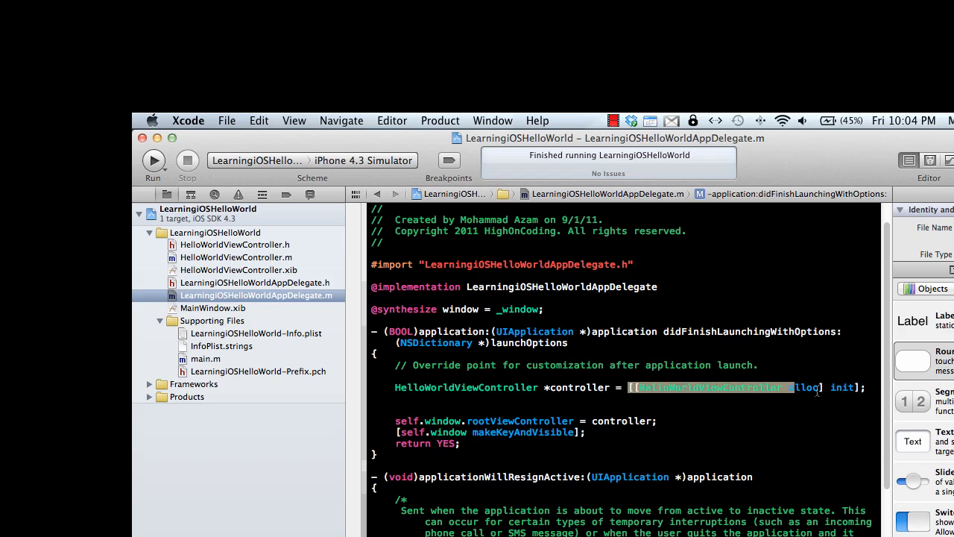
pyautogui.press('Delete')
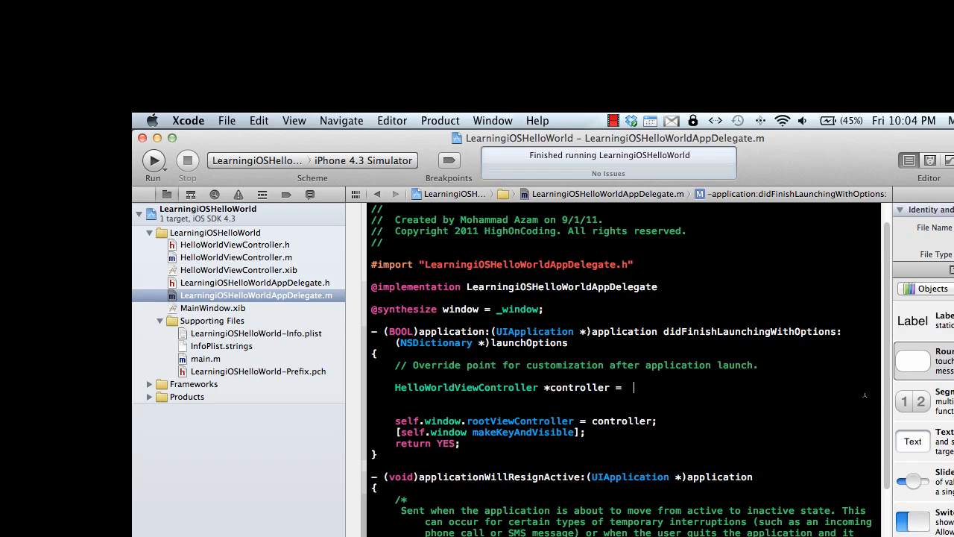
pyautogui.write('He')
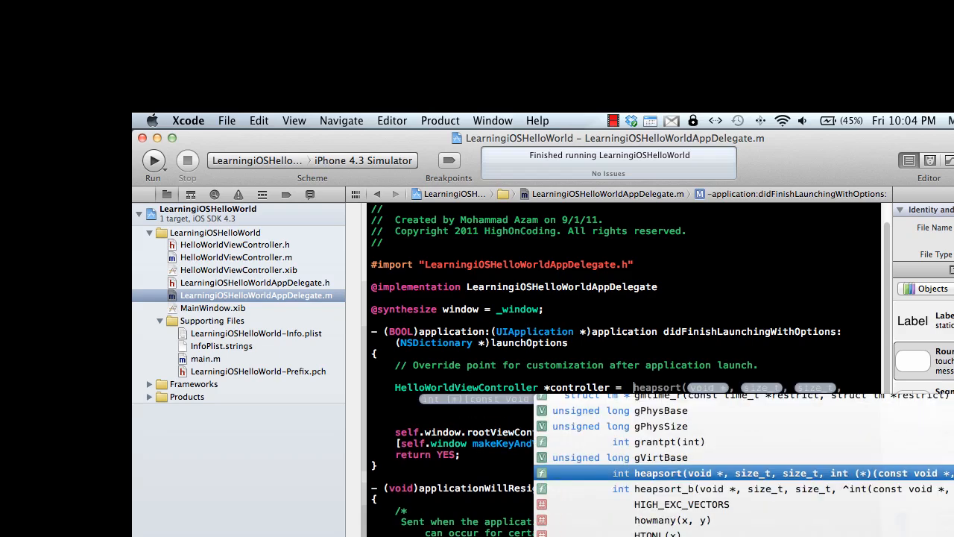
pyautogui.write('new HelloWorldViewController')
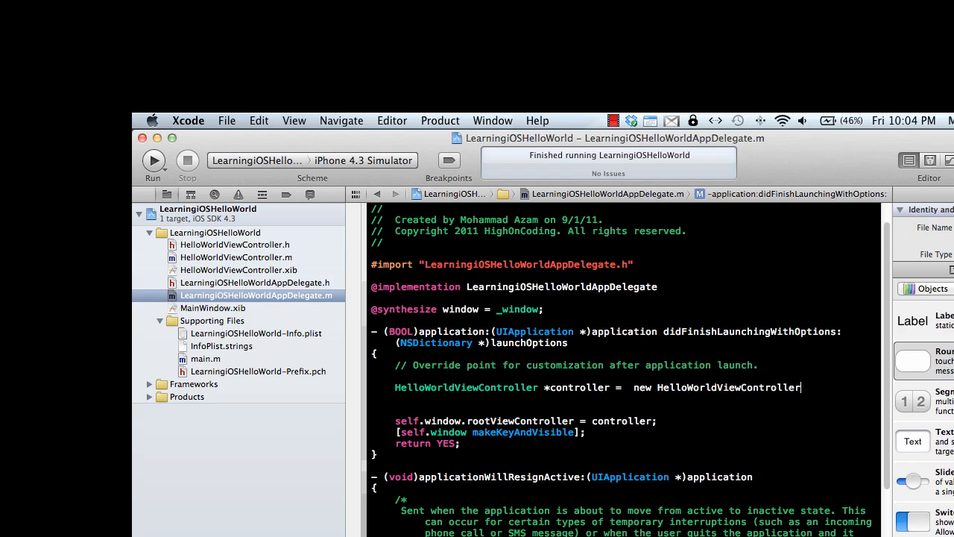
pyautogui.write('();')
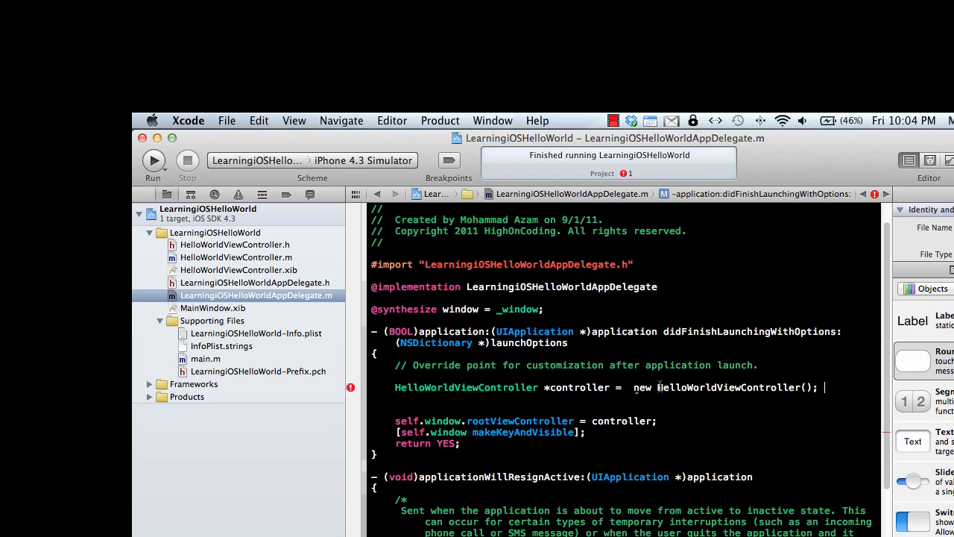
pyautogui.doubleClick(705, 387)
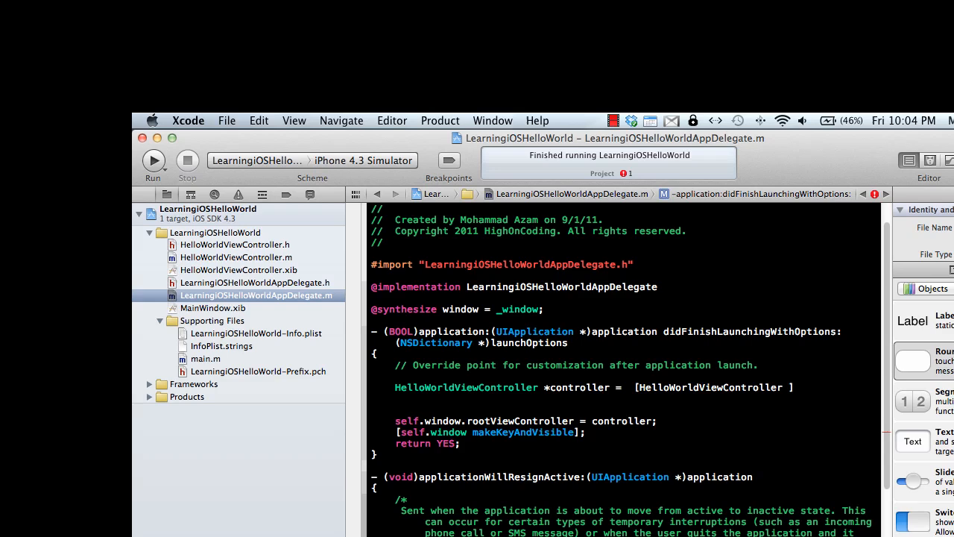
# Step: Correct the line to controller = [[HelloWorldViewController alloc] init];
pyautogui.write('new')
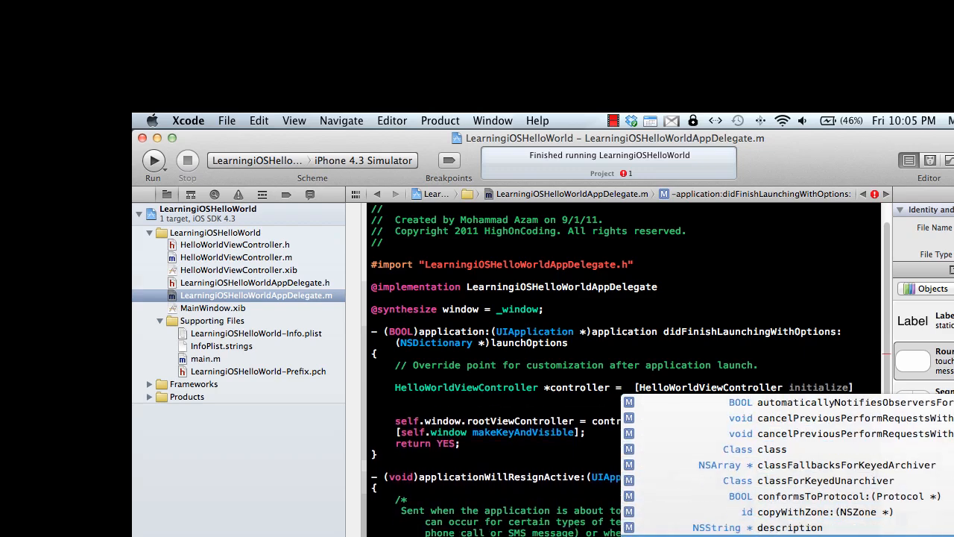
pyautogui.write('alloc')
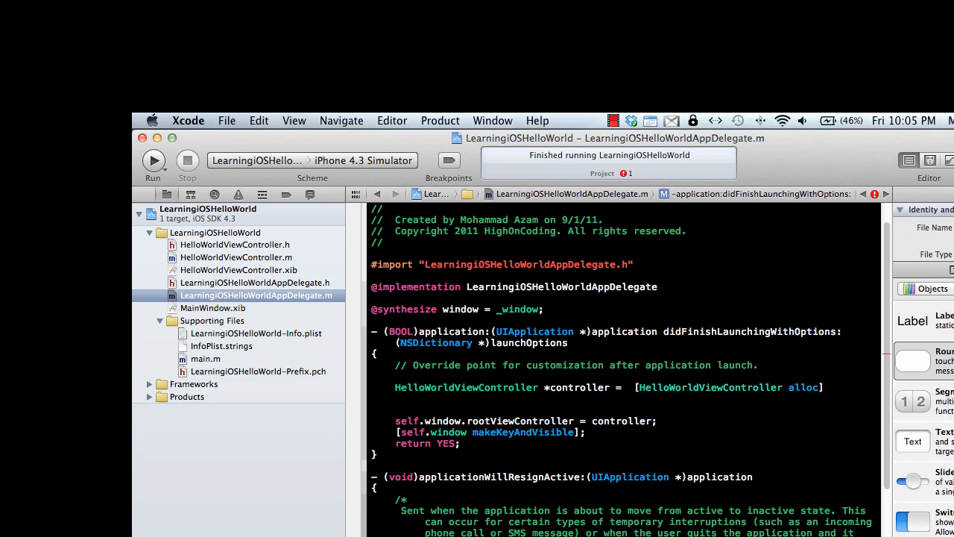
pyautogui.write('[')
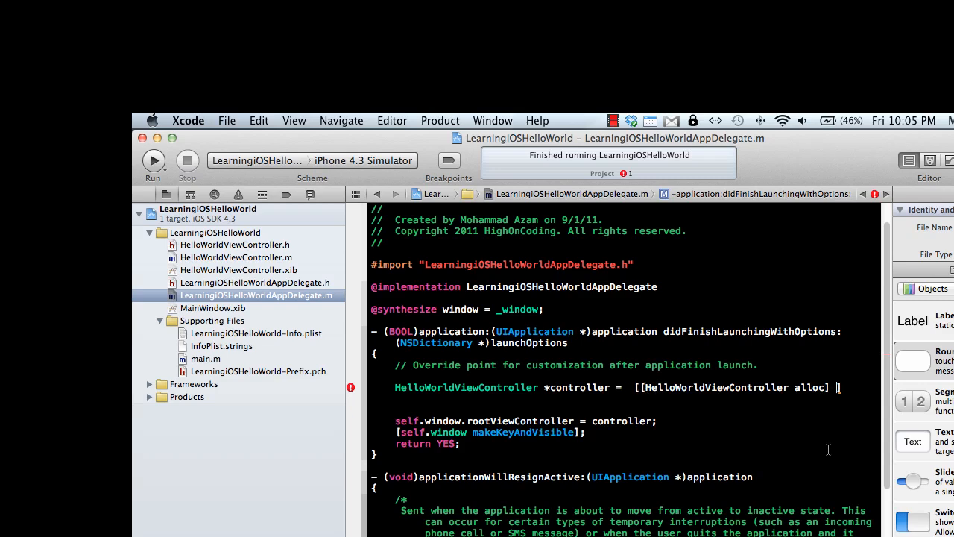
pyautogui.write('init];')
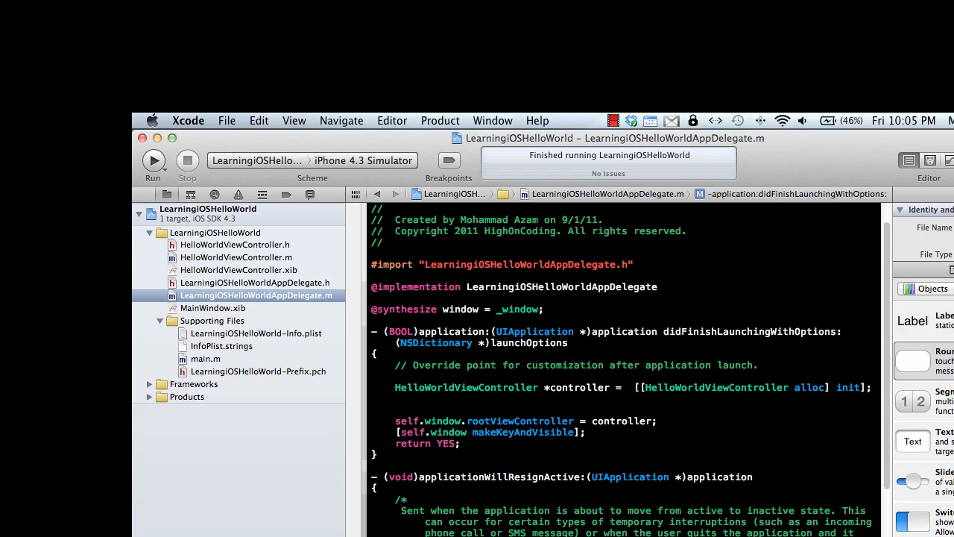
pyautogui.doubleClick(847, 387)
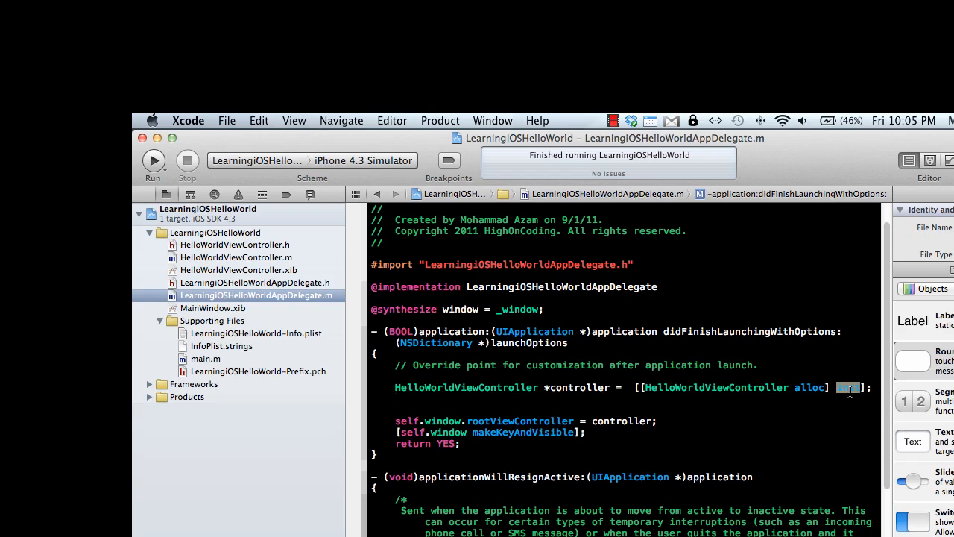
pyautogui.write('init')
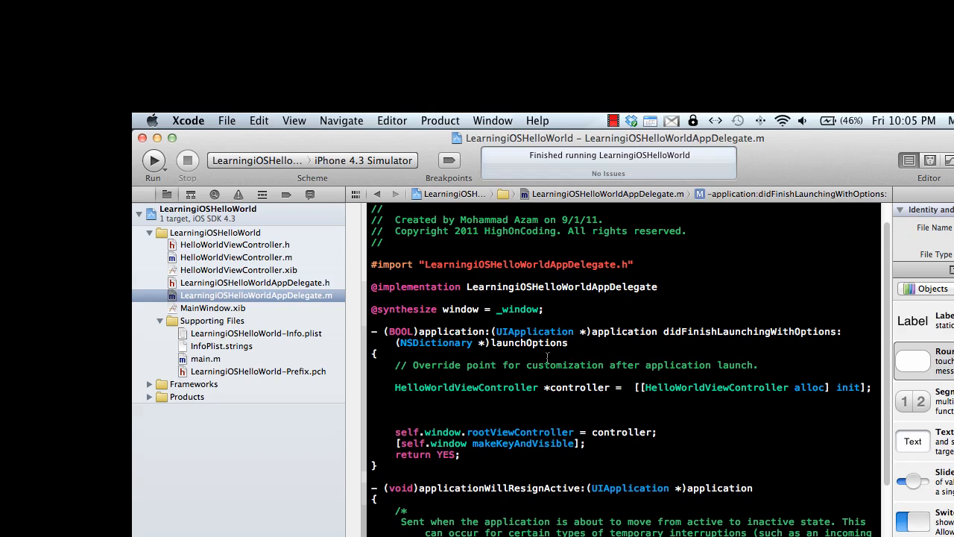
# Step: Recheck the view controller and app delegate files, returning to the alloc init controller line
pyautogui.click(235, 244)
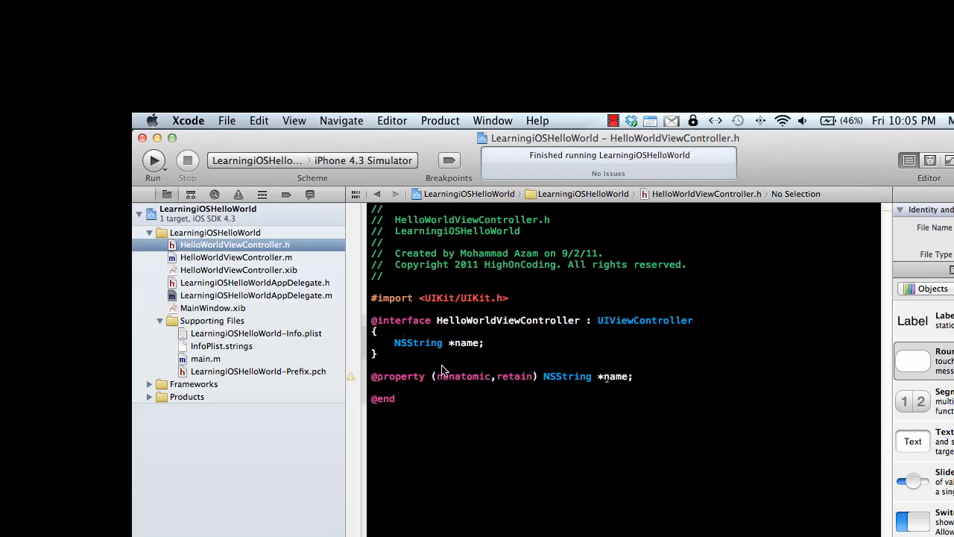
pyautogui.click(236, 257)
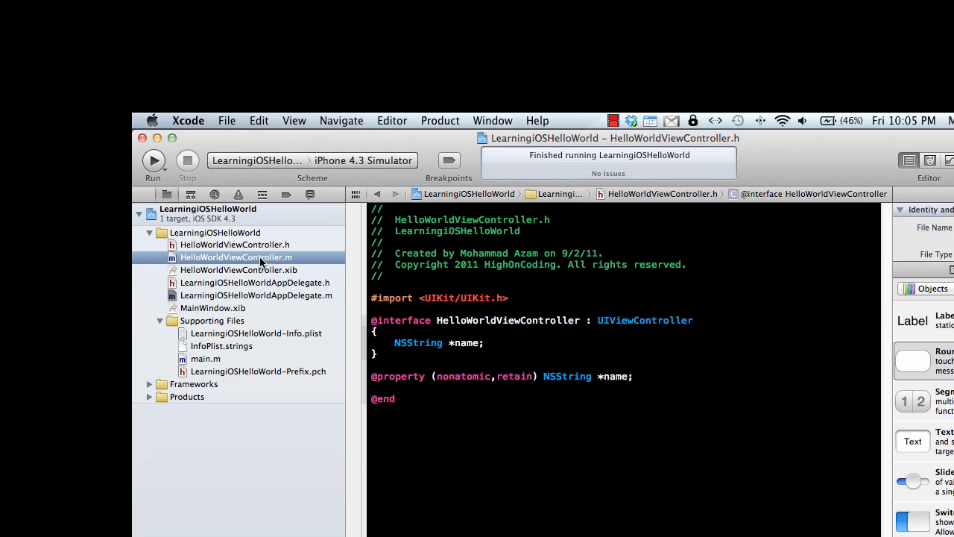
pyautogui.click(235, 258)
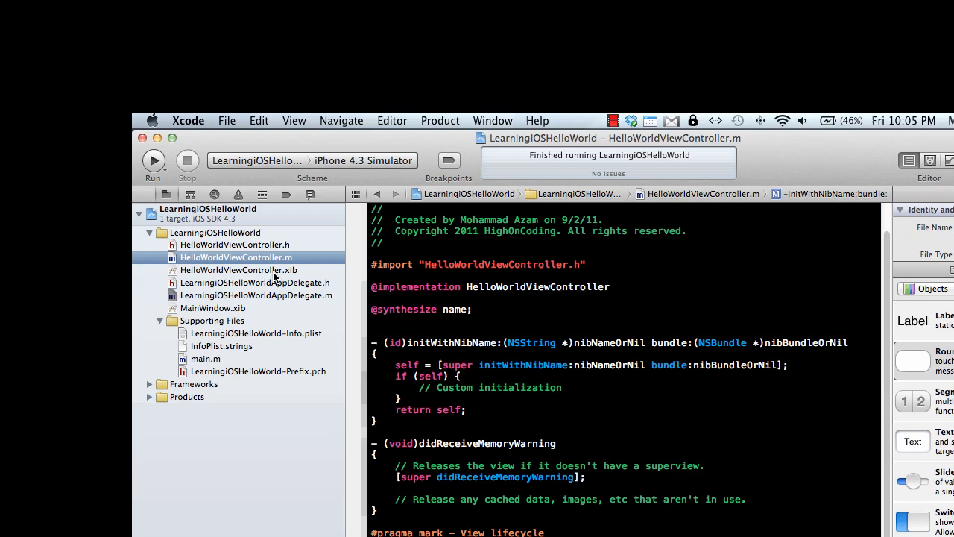
pyautogui.click(254, 282)
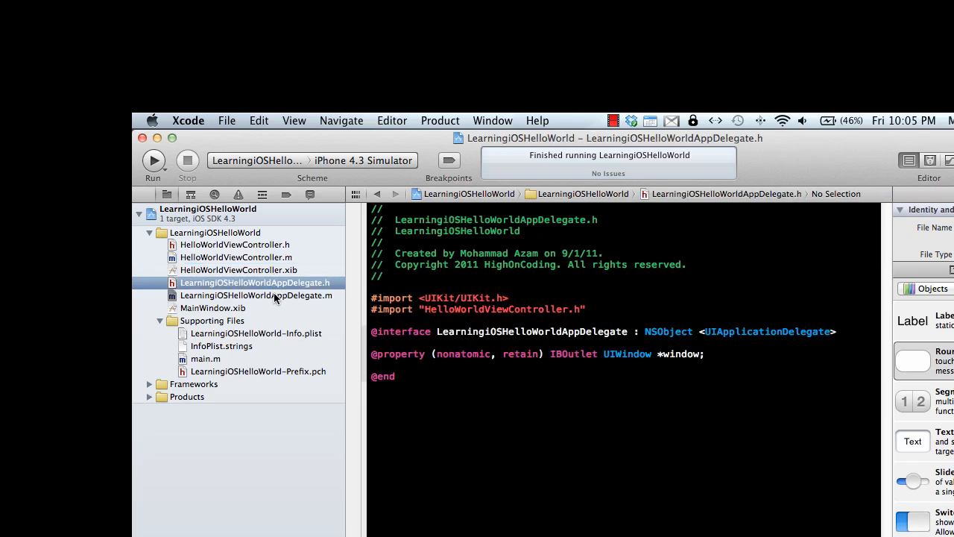
pyautogui.click(257, 295)
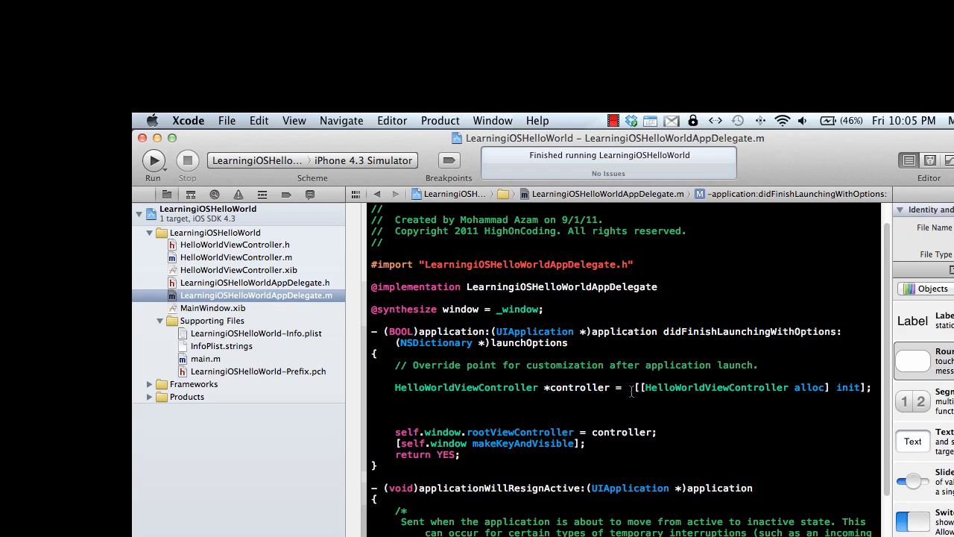
pyautogui.click(397, 402)
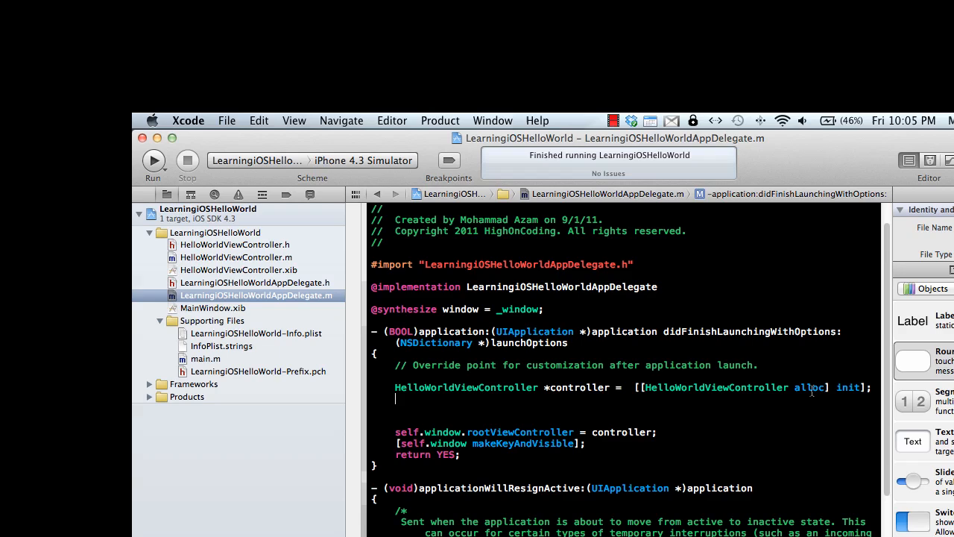
pyautogui.doubleClick(848, 386)
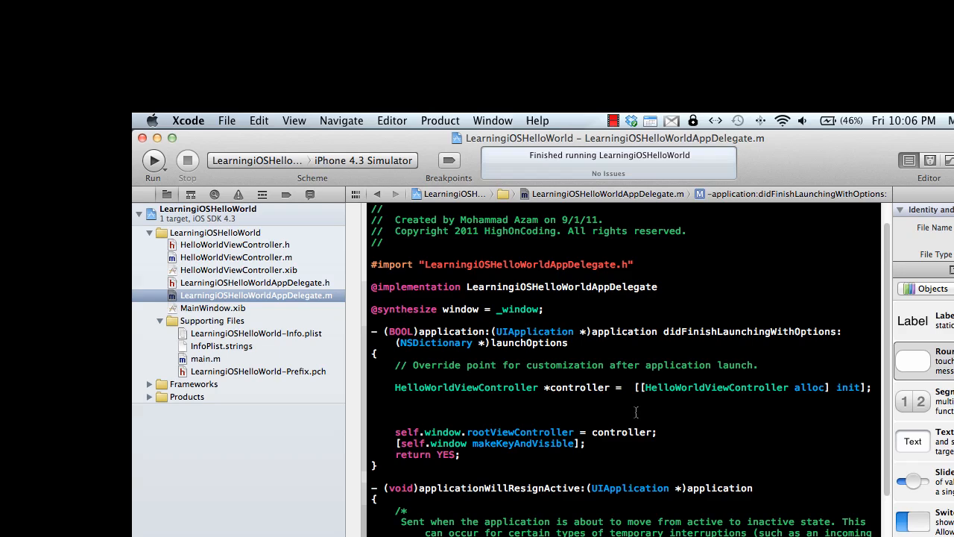
pyautogui.write('$(')
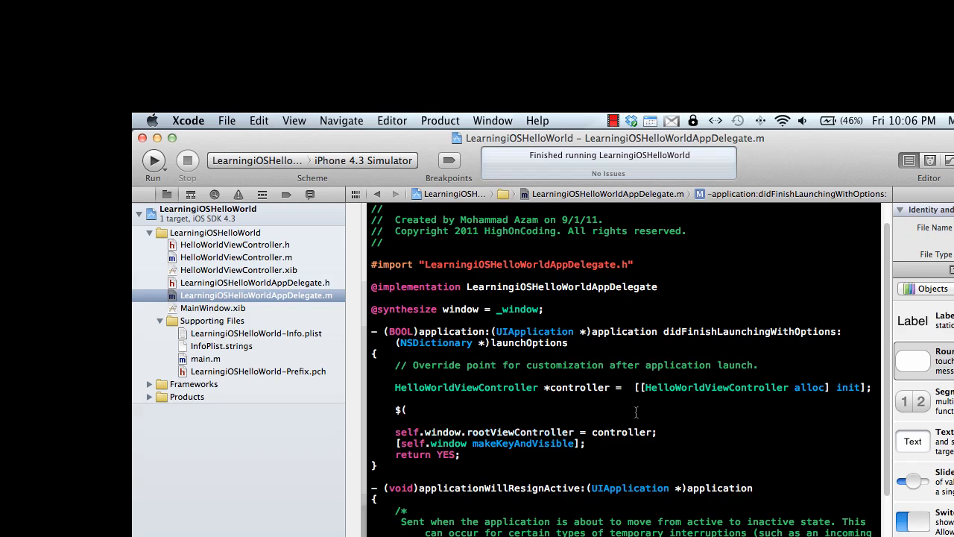
pyautogui.write('#"')
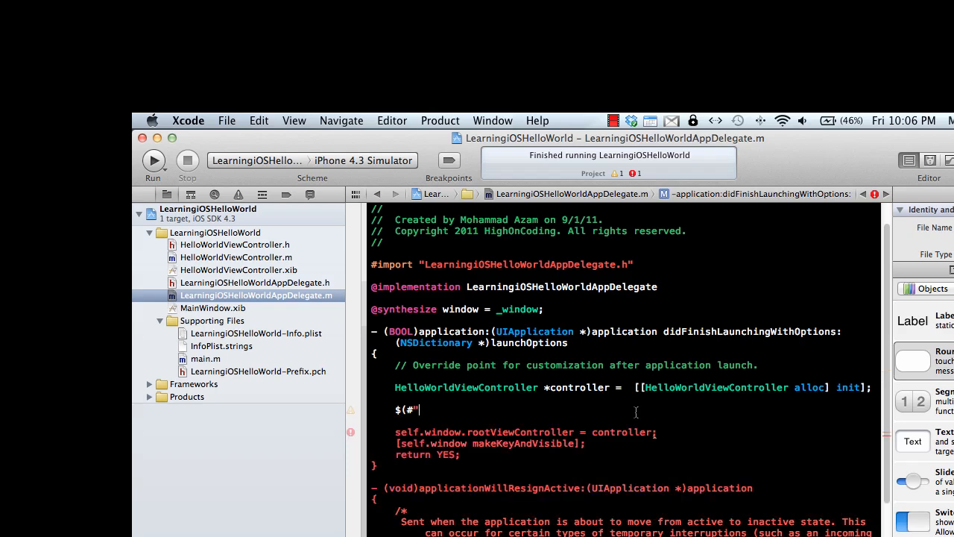
pyautogui.press('Backspace')
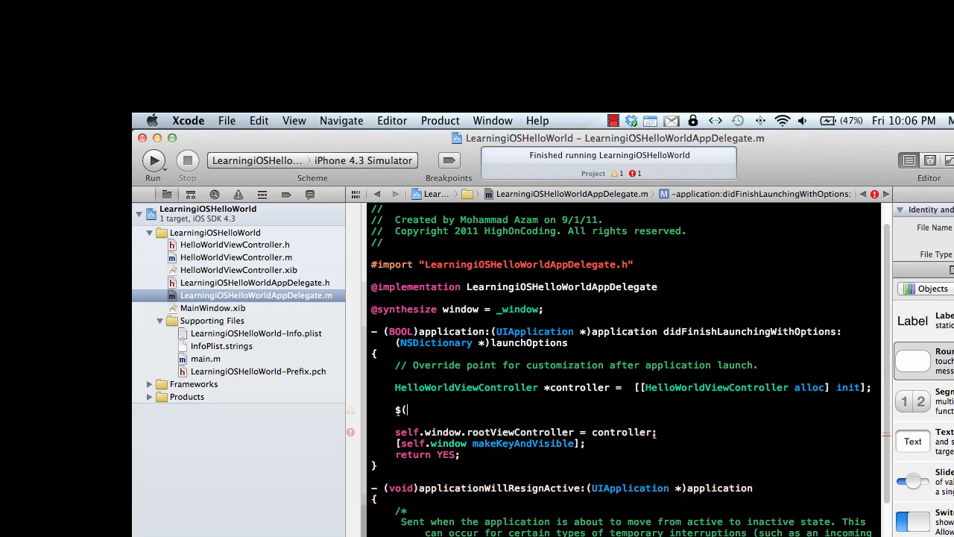
pyautogui.write('"#""')
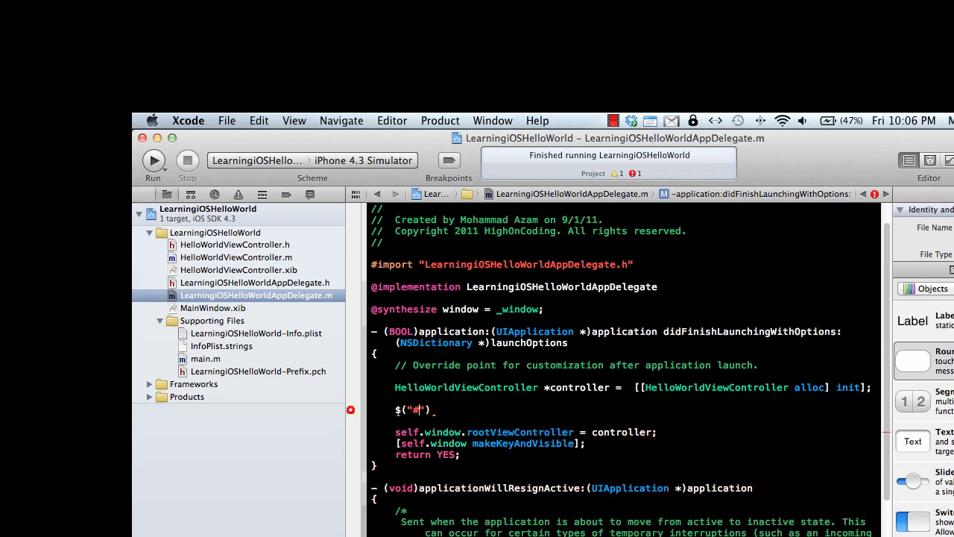
pyautogui.write('disp')
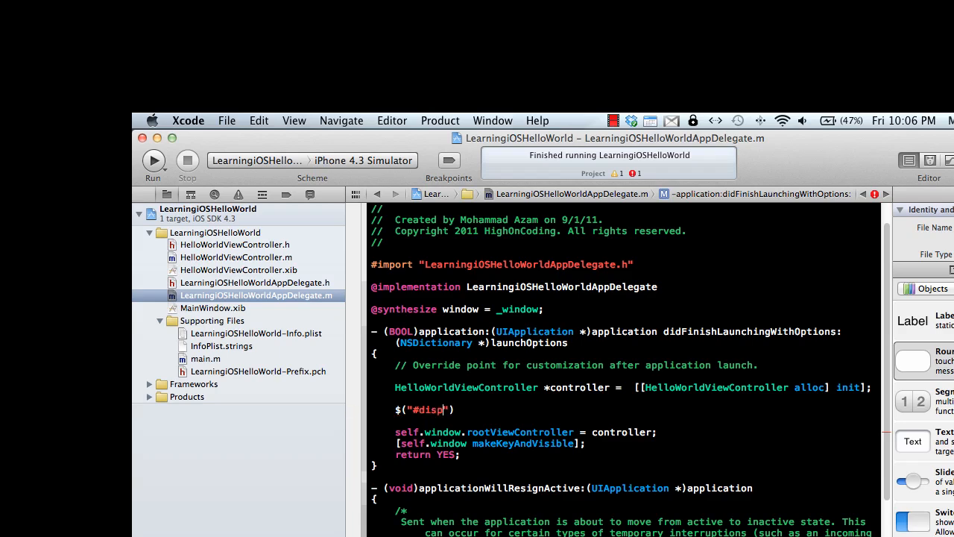
pyautogui.write('layDiv')
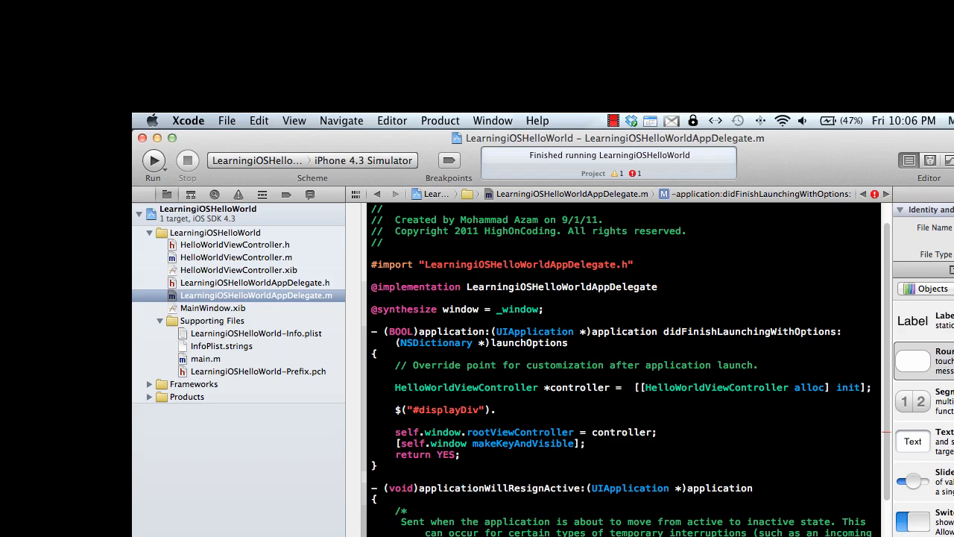
pyautogui.write('.cl')
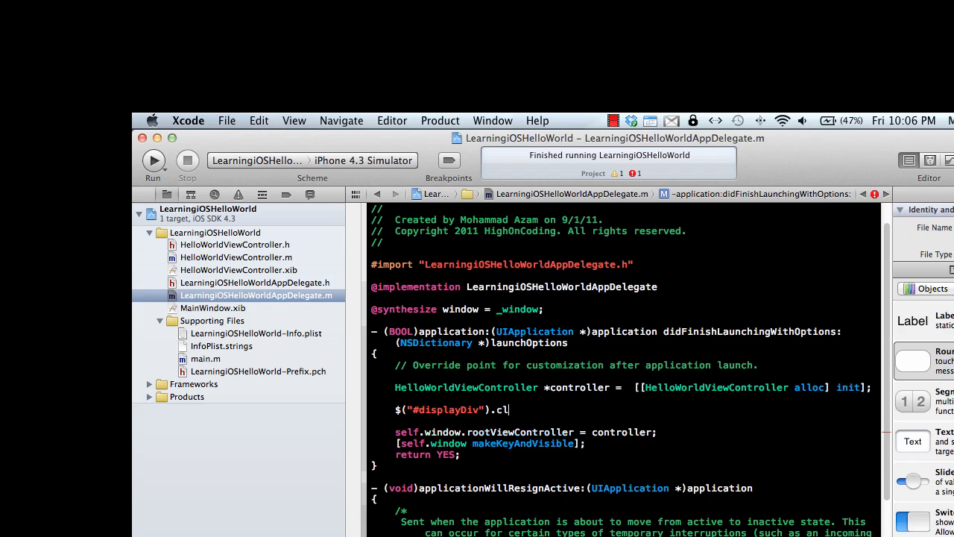
pyautogui.press('BackSpace')
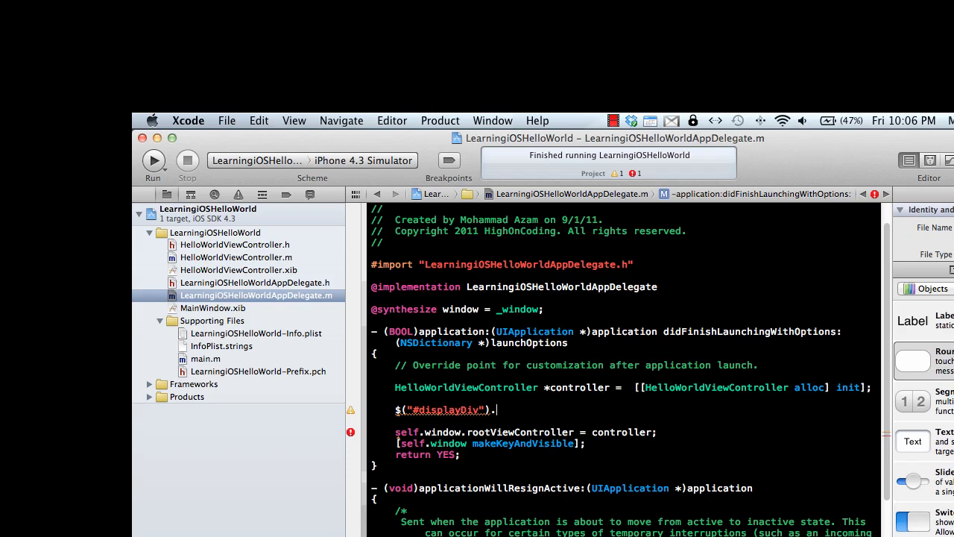
pyautogui.write('cs')
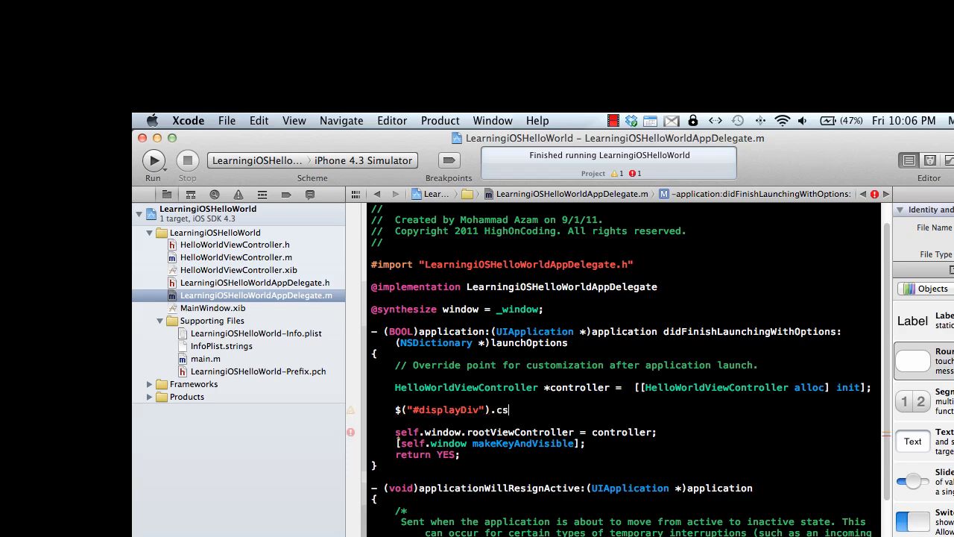
pyautogui.write('s("")')
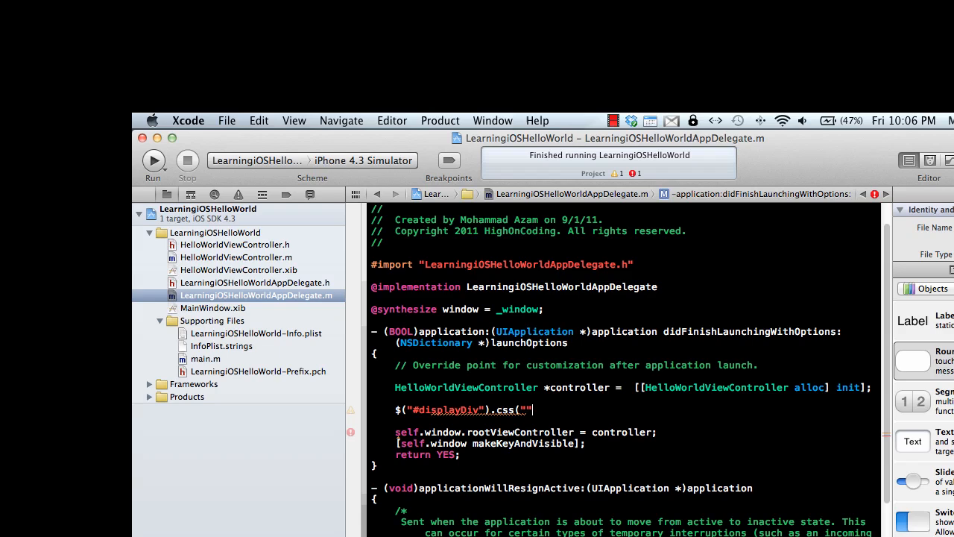
pyautogui.write('hid')
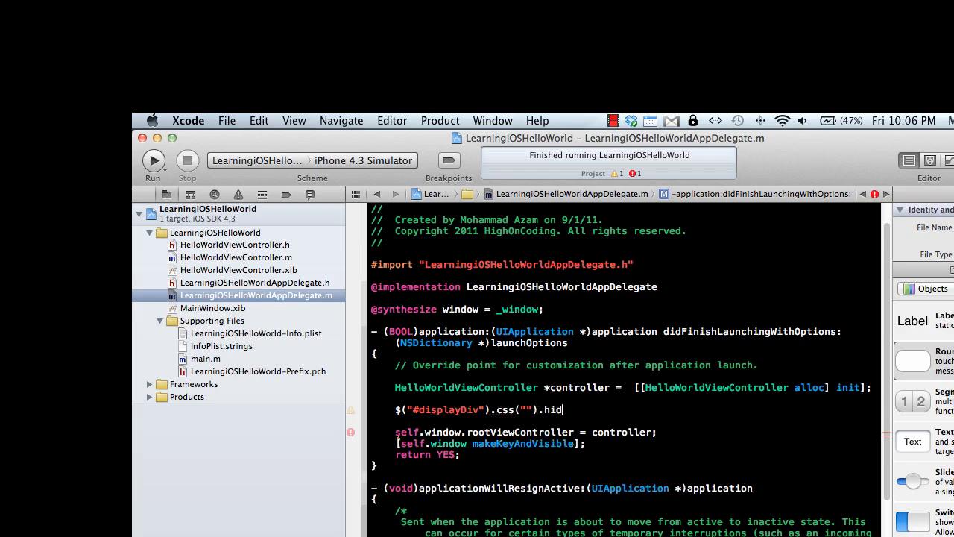
pyautogui.write('e()')
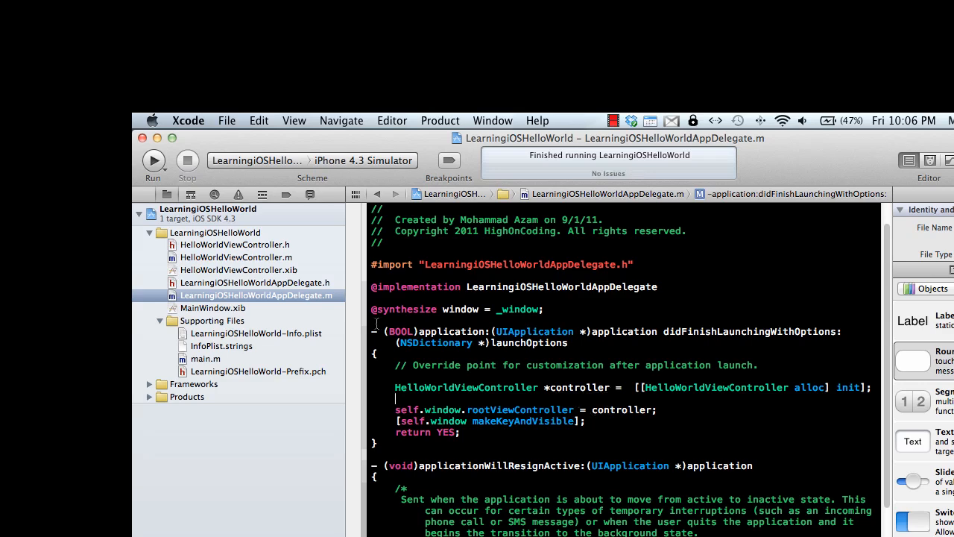
# Step: Review the name property in the header and implementation, then the Hello World .xib layout
pyautogui.click(235, 257)
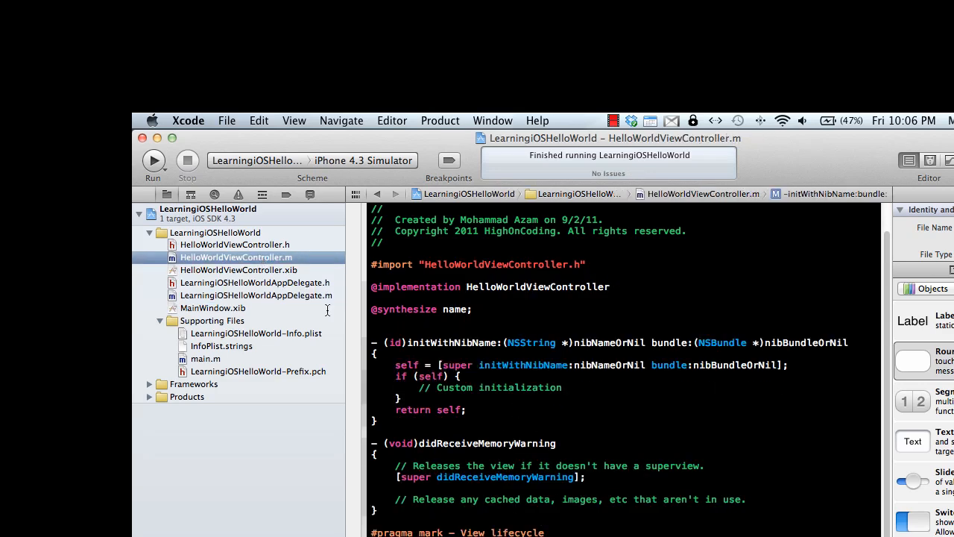
pyautogui.click(235, 244)
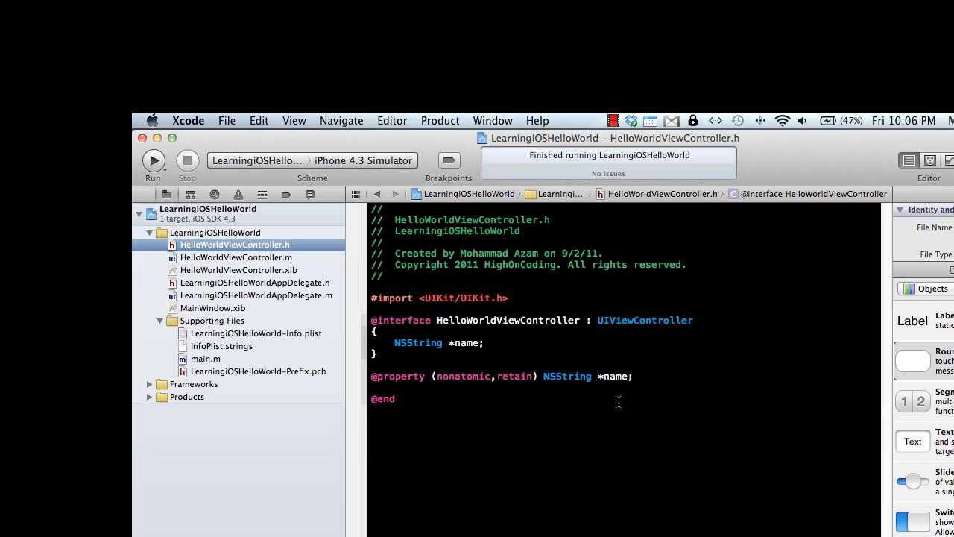
pyautogui.click(635, 376)
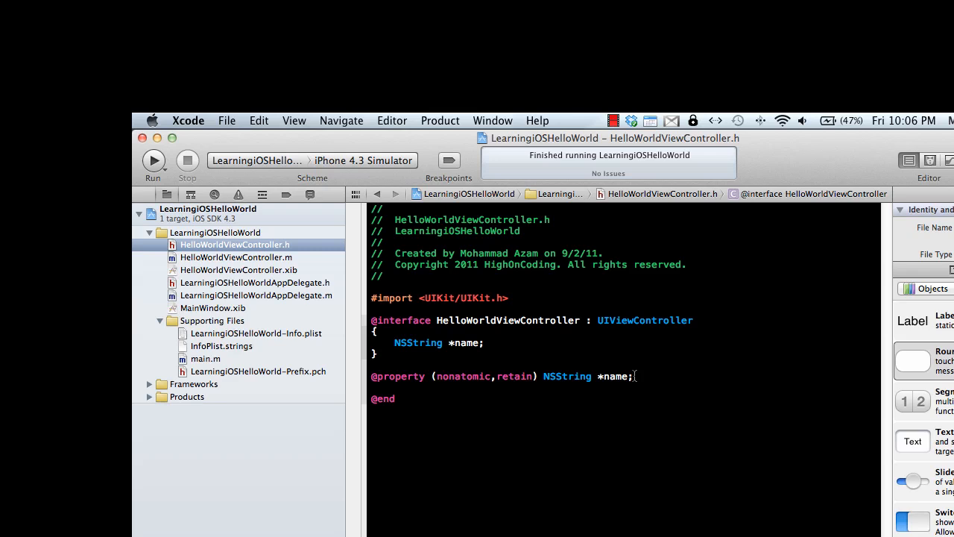
pyautogui.click(235, 257)
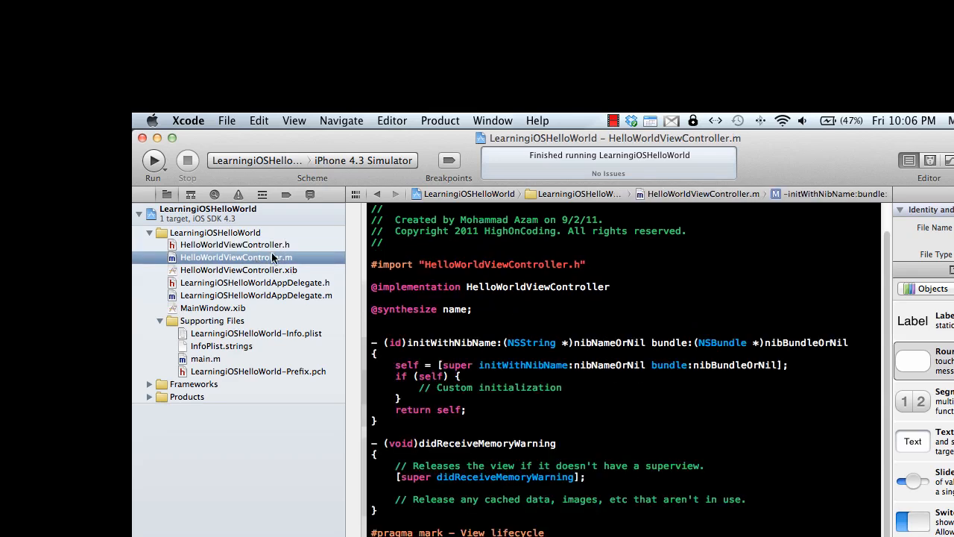
pyautogui.click(235, 244)
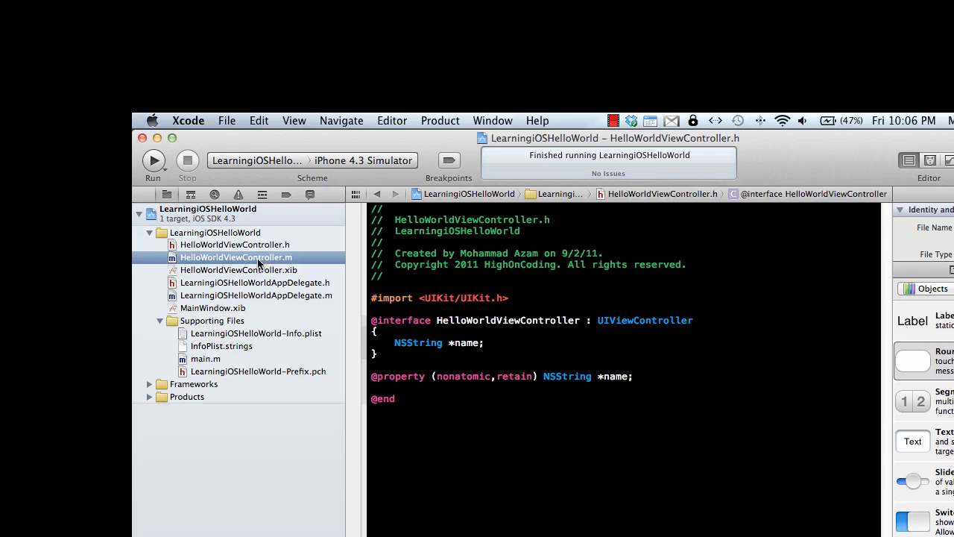
pyautogui.click(238, 270)
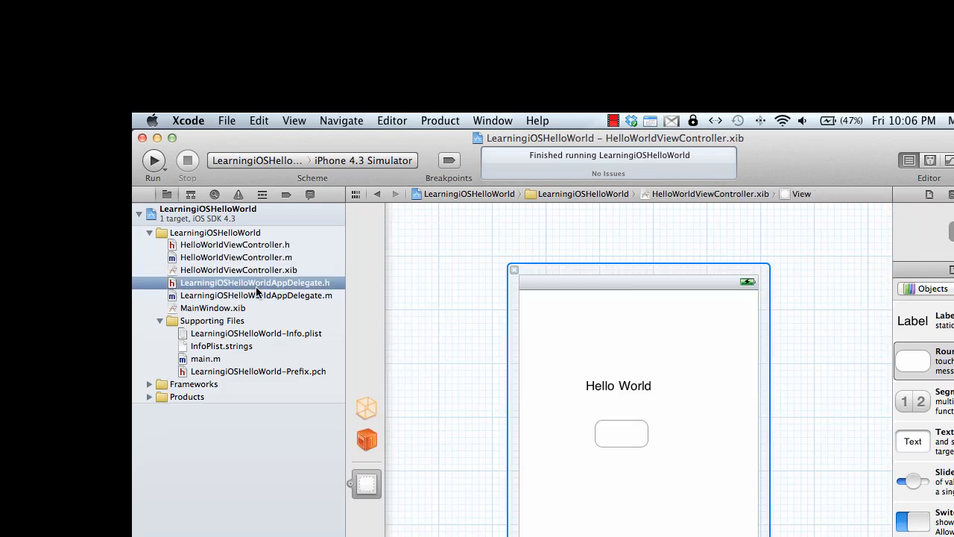
pyautogui.click(235, 244)
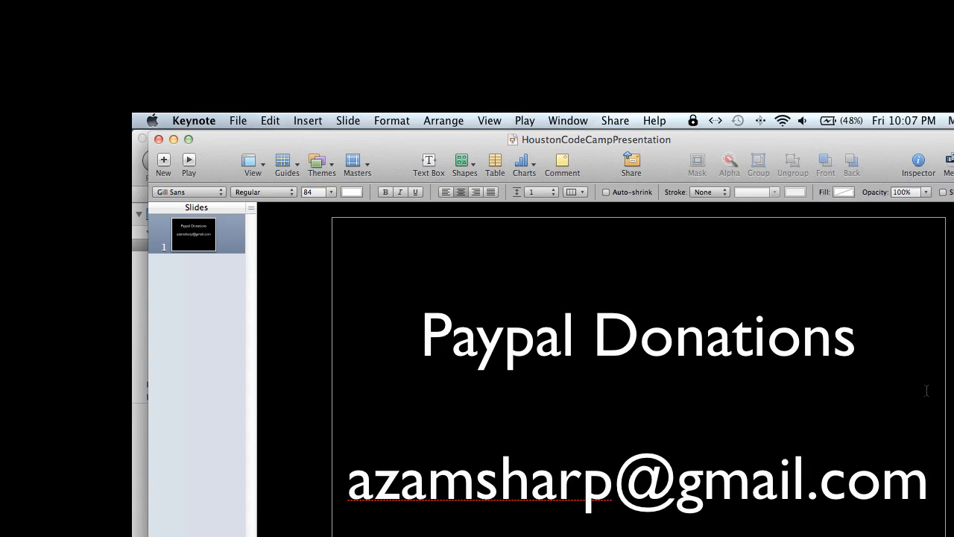
# Step: Show the HoustonCodeCamp presentation's PayPal Donations slide in Keynote
pyautogui.click(591, 336)
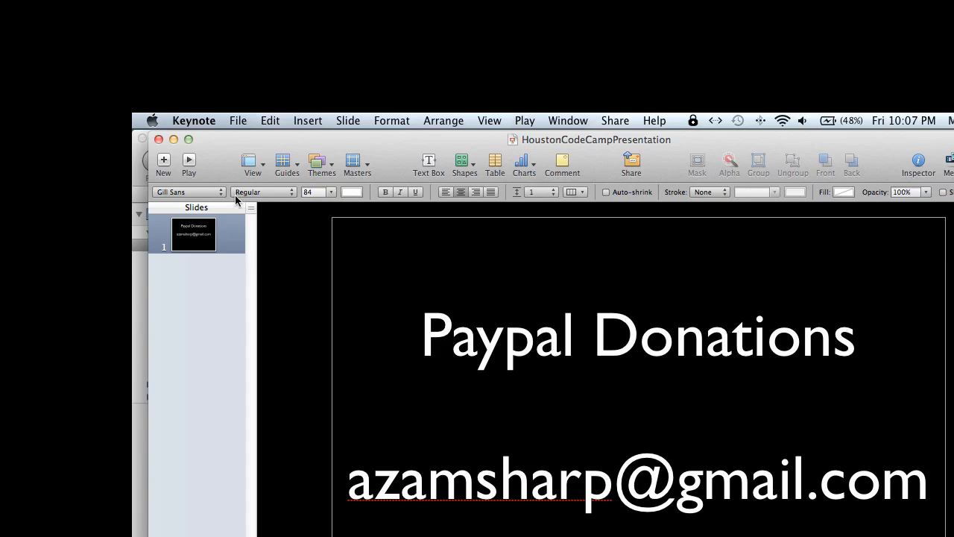
pyautogui.moveTo(174, 141)
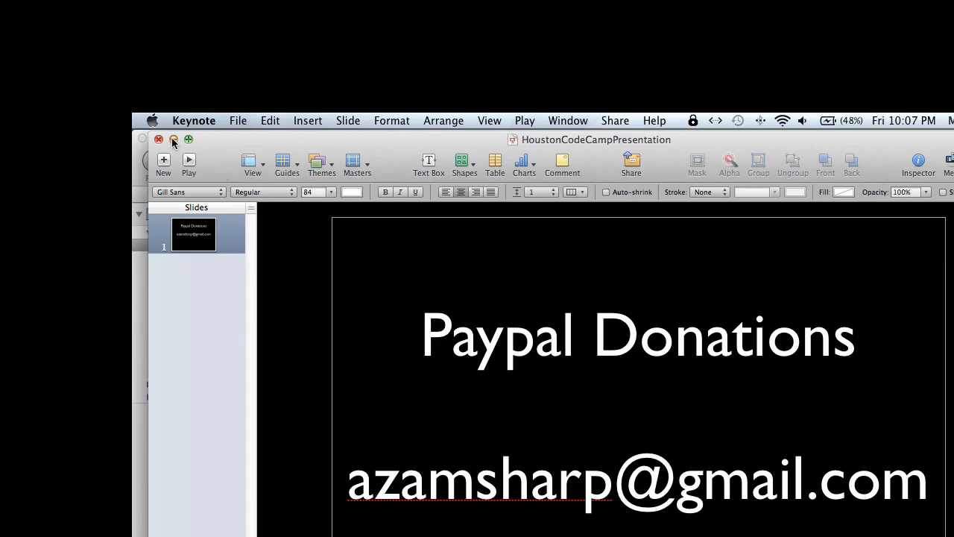